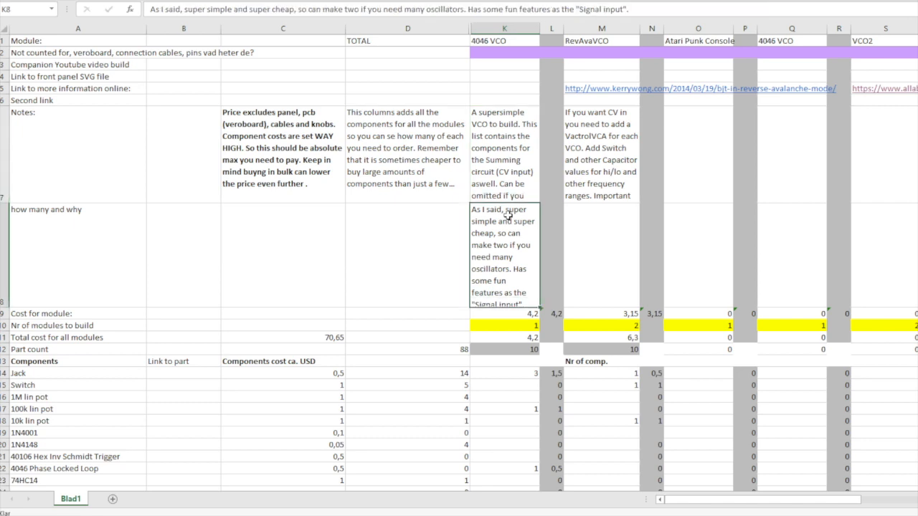
# Step: Review the 4046 VCO description note, module cost, build quantity, total cost formula and part count
pyautogui.click(502, 155)
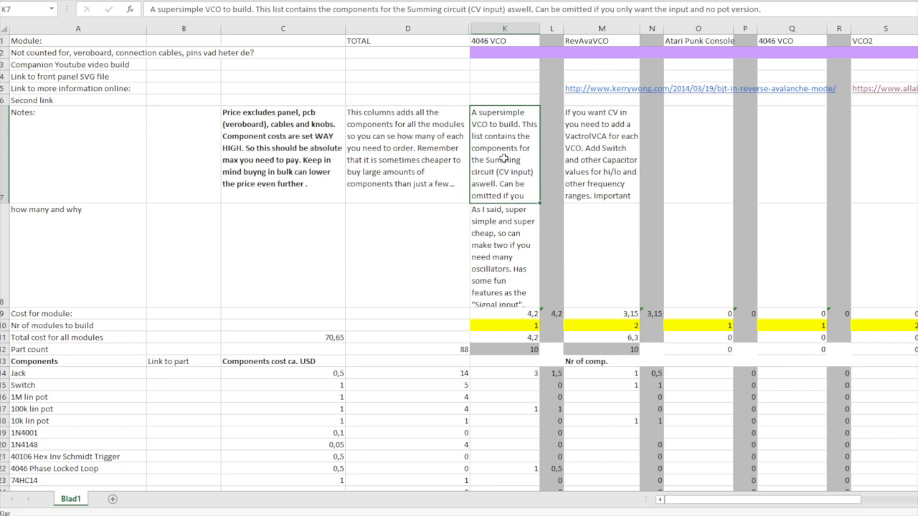
pyautogui.moveTo(499, 183)
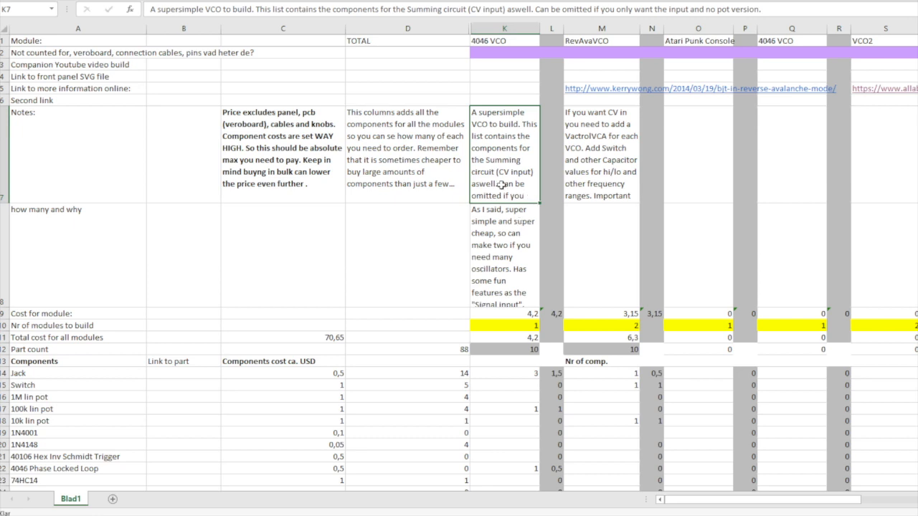
pyautogui.moveTo(487, 172)
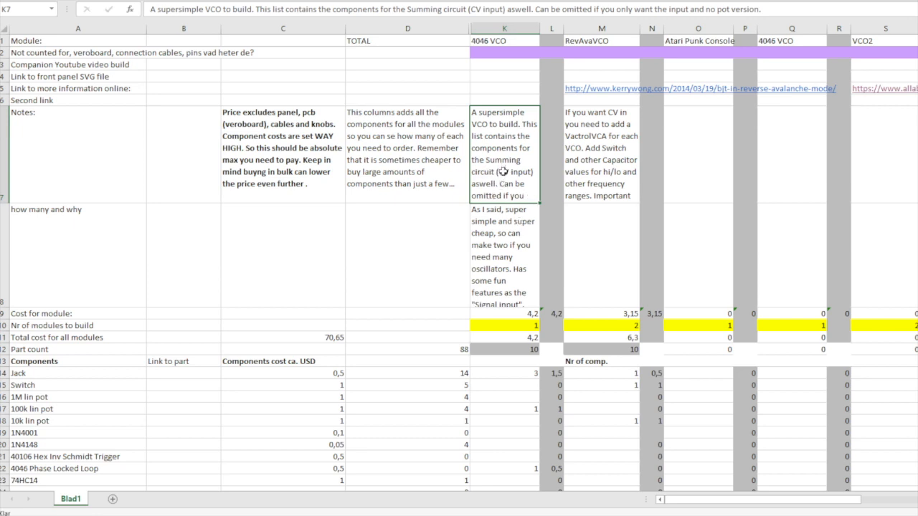
pyautogui.moveTo(490, 159)
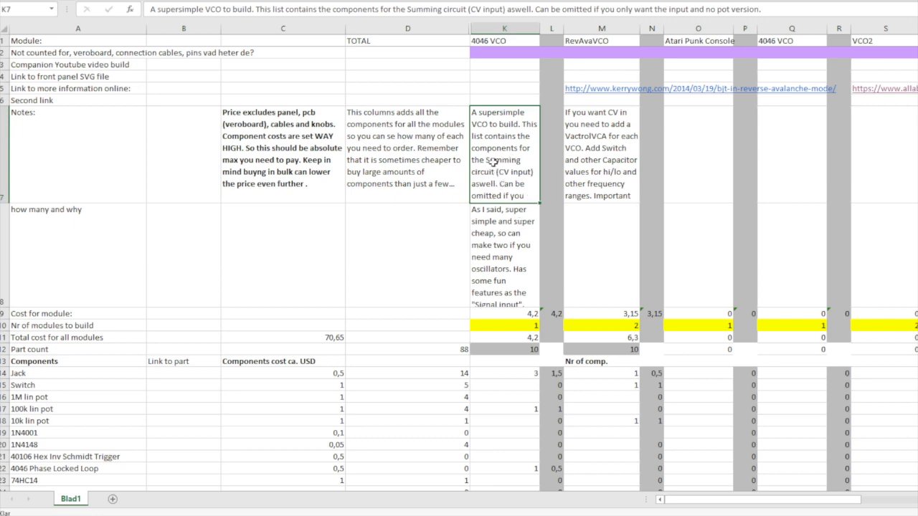
pyautogui.moveTo(499, 218)
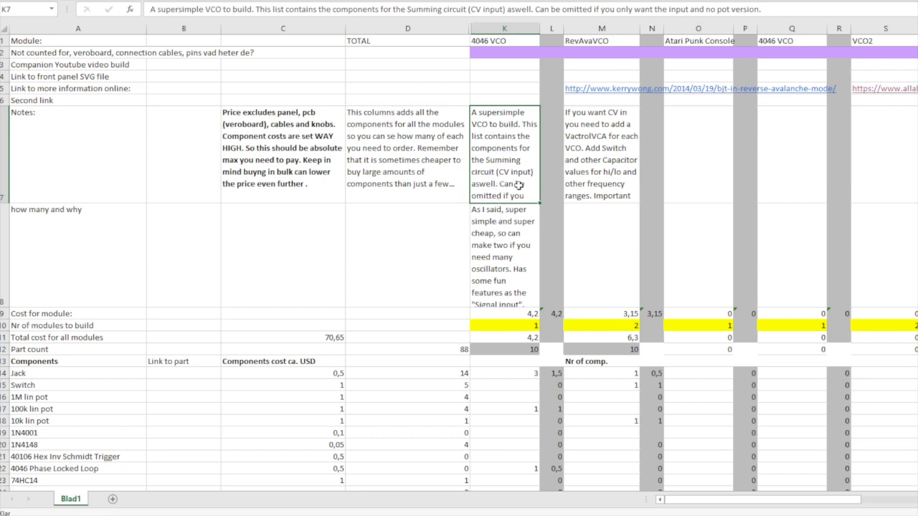
pyautogui.moveTo(502, 172)
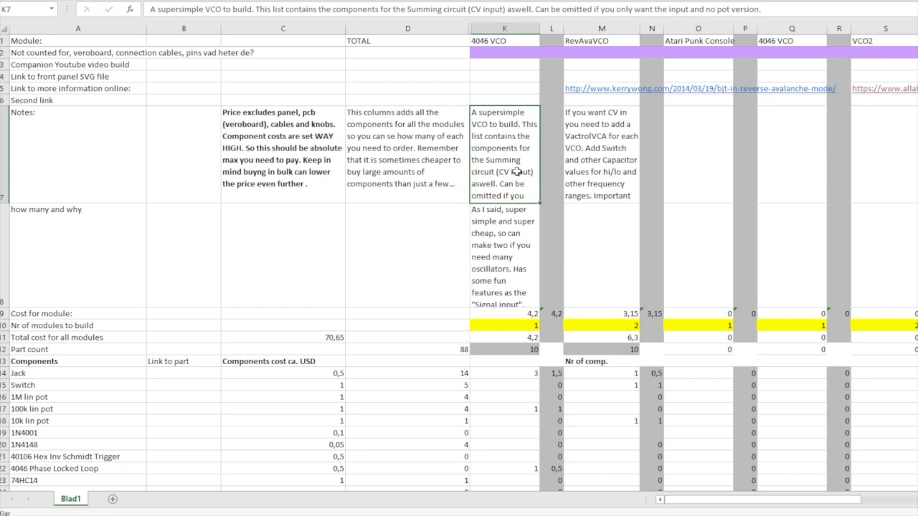
pyautogui.moveTo(508, 172)
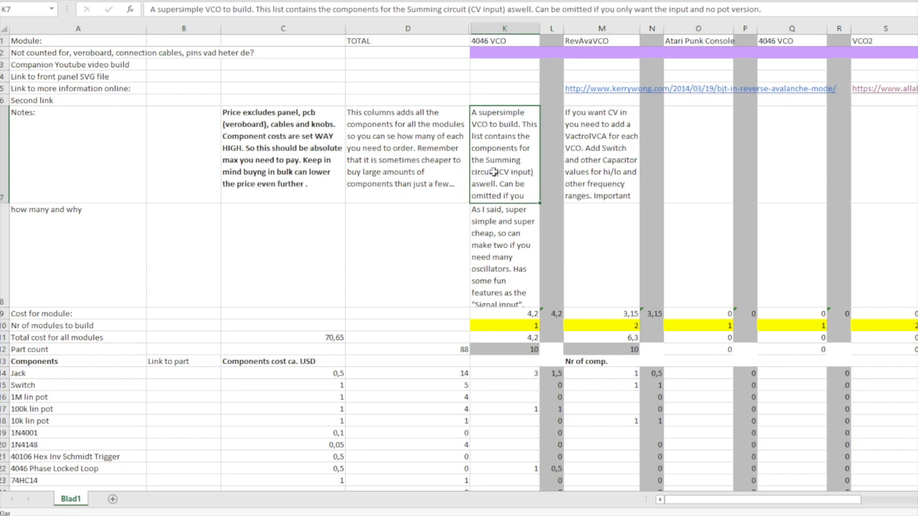
pyautogui.moveTo(503, 160)
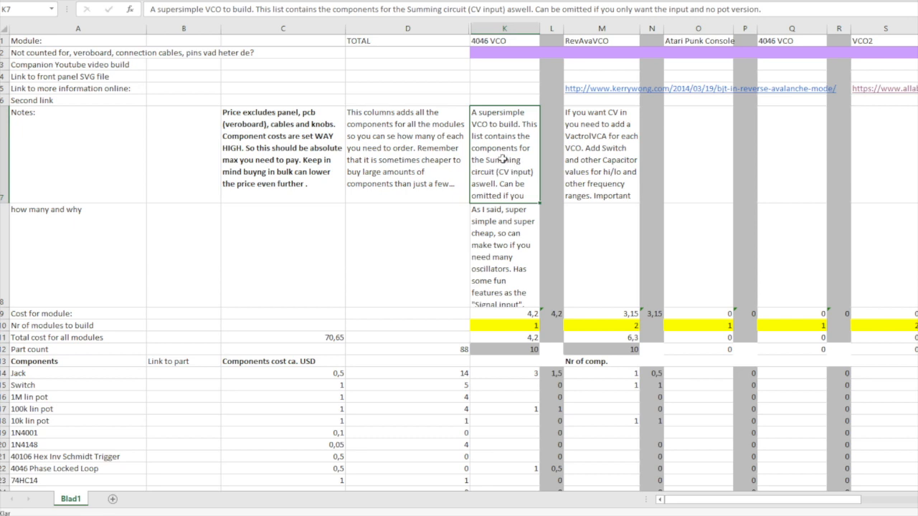
pyautogui.moveTo(498, 195)
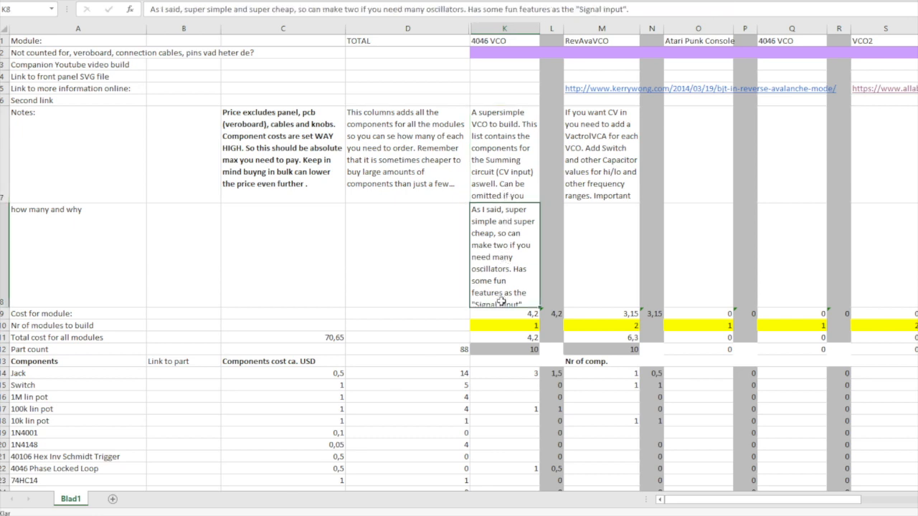
pyautogui.moveTo(495, 294)
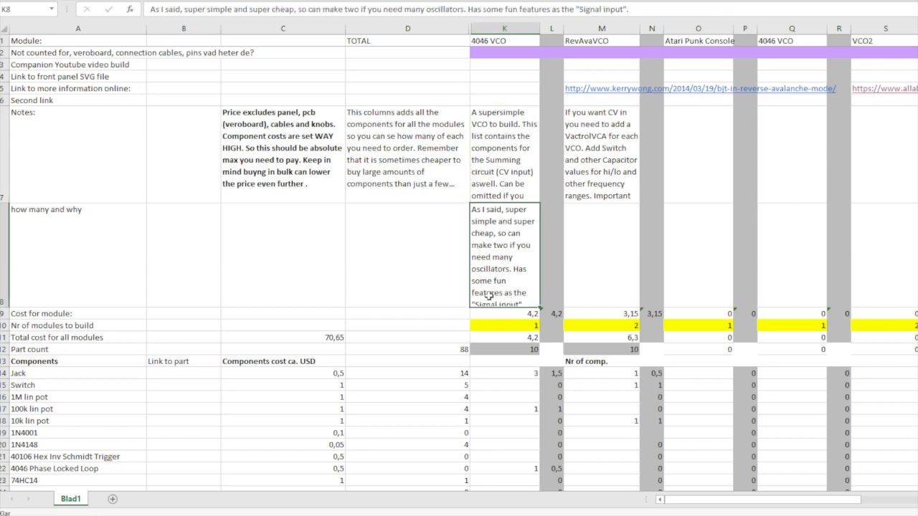
pyautogui.moveTo(505, 292)
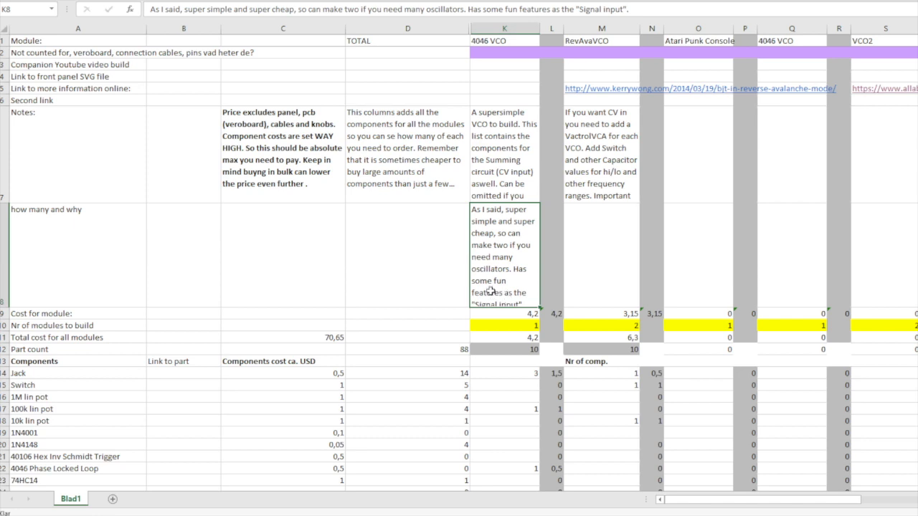
pyautogui.click(491, 314)
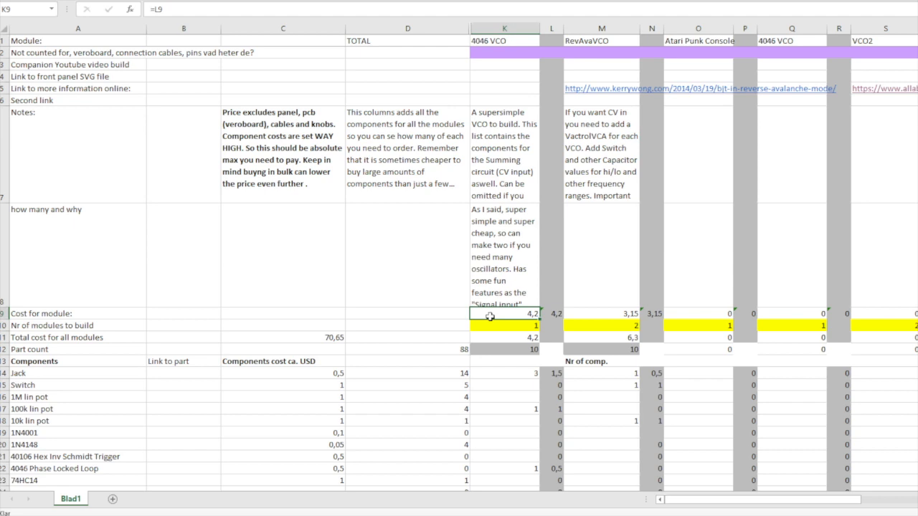
pyautogui.click(496, 324)
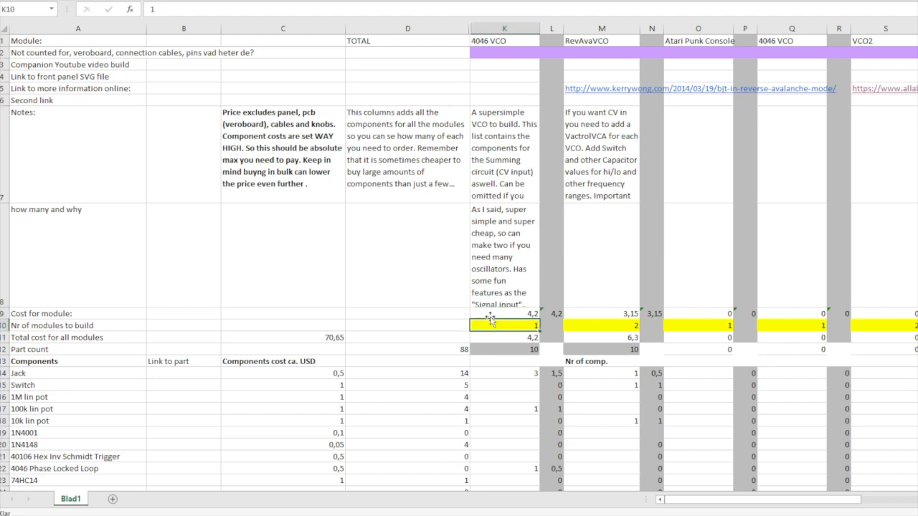
pyautogui.moveTo(490, 317)
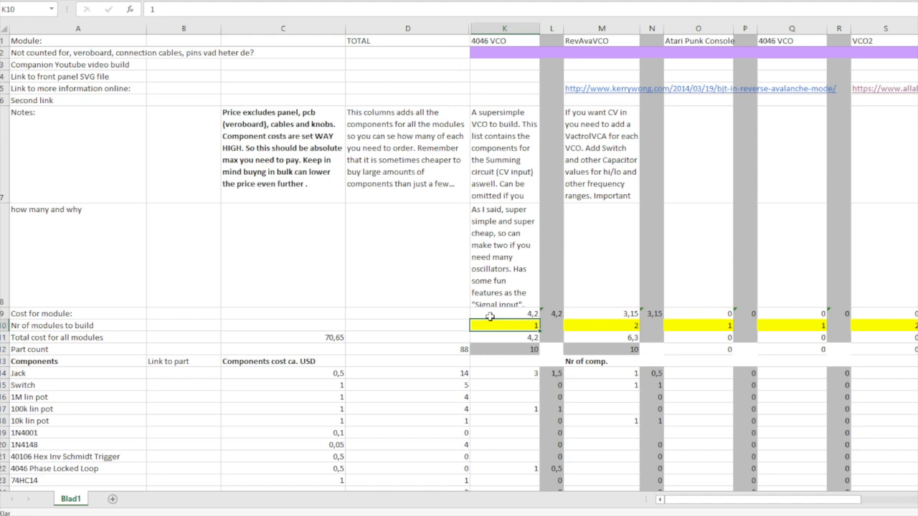
pyautogui.click(519, 339)
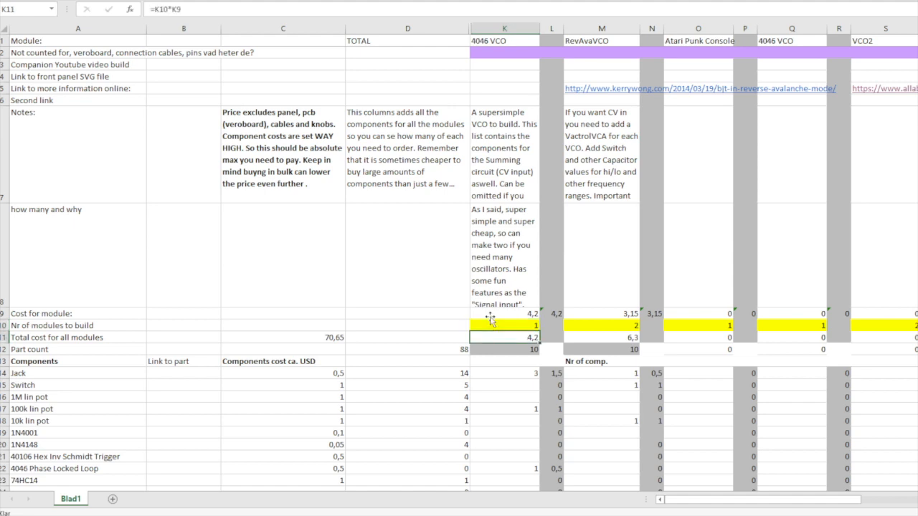
pyautogui.click(501, 362)
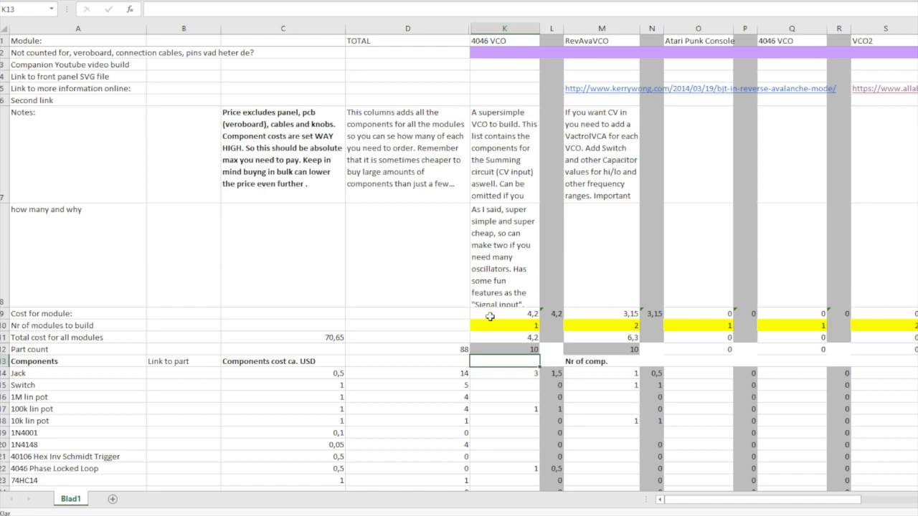
pyautogui.click(496, 350)
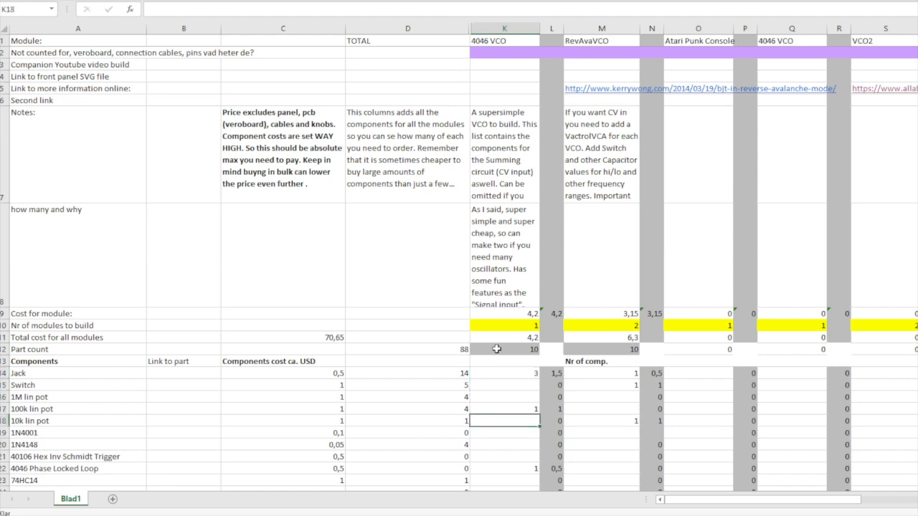
# Step: Check the quantities of the 4046 Phase Locked Loop and LM358, then read further down
pyautogui.scroll(-3)
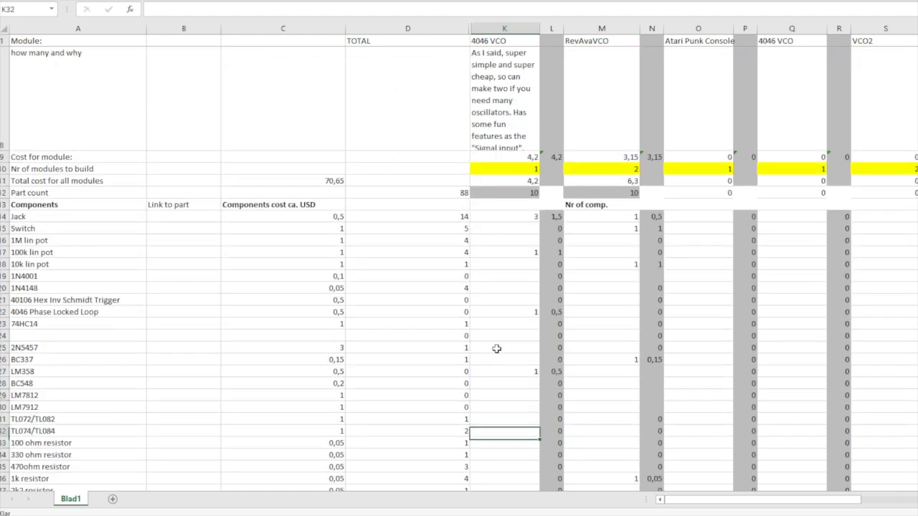
pyautogui.click(505, 311)
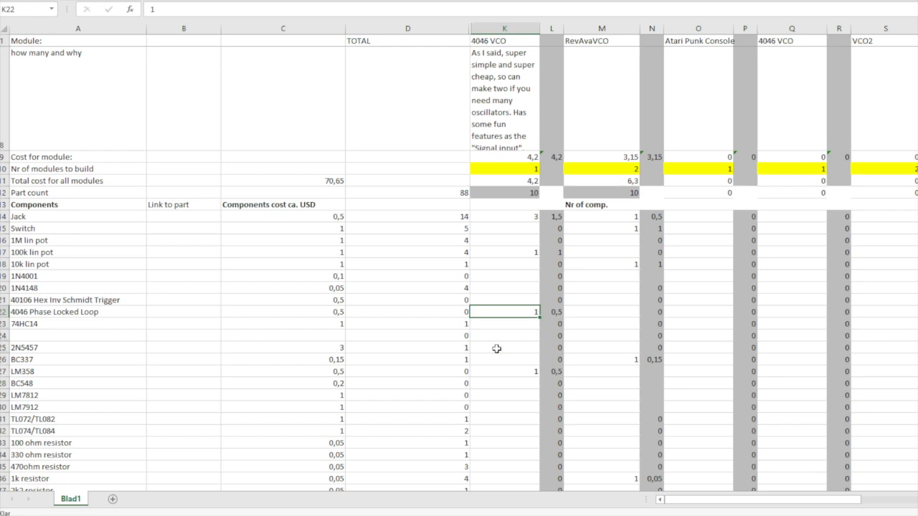
pyautogui.click(505, 371)
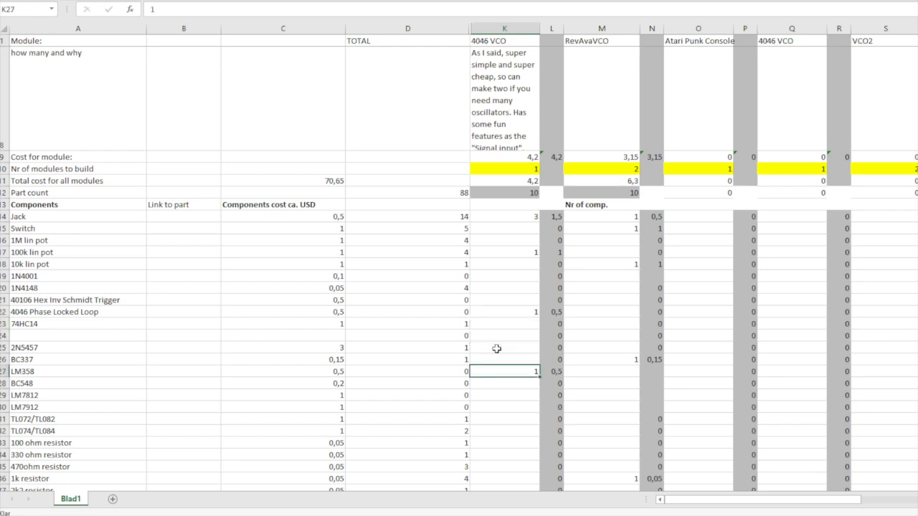
pyautogui.scroll(-3)
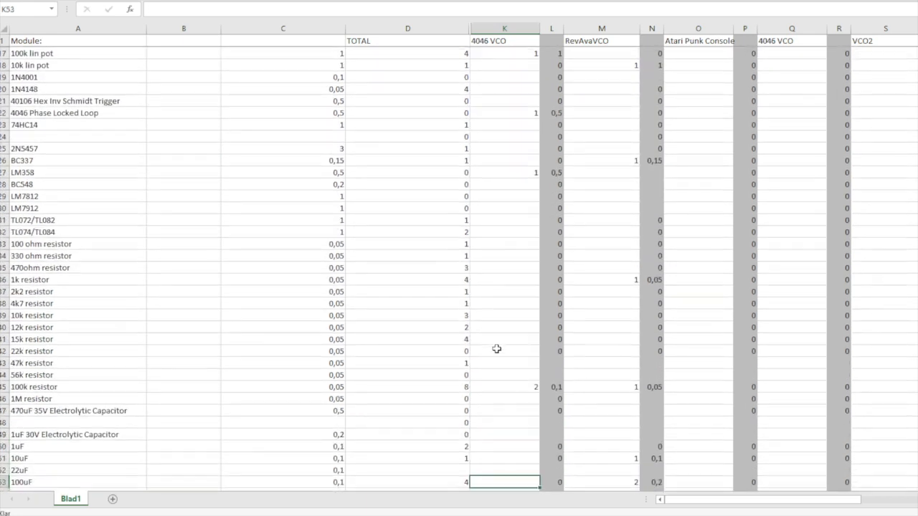
pyautogui.scroll(-3)
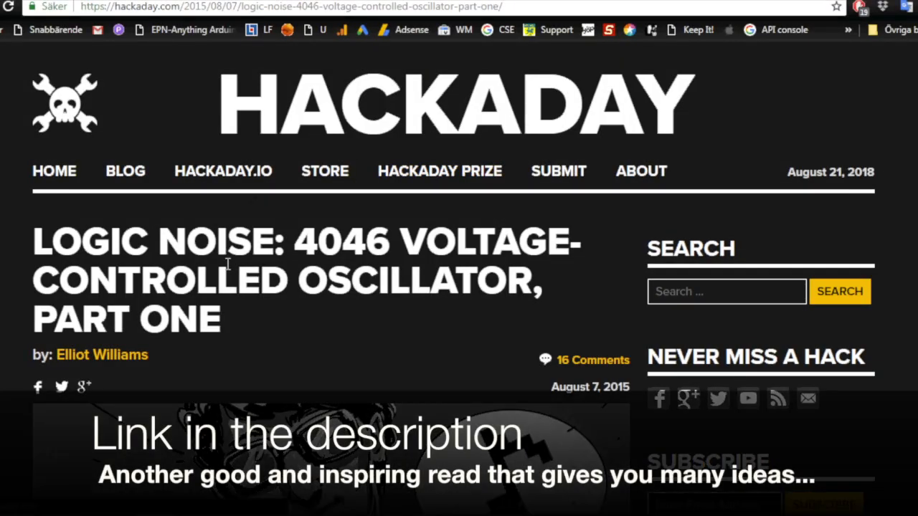
pyautogui.scroll(-3)
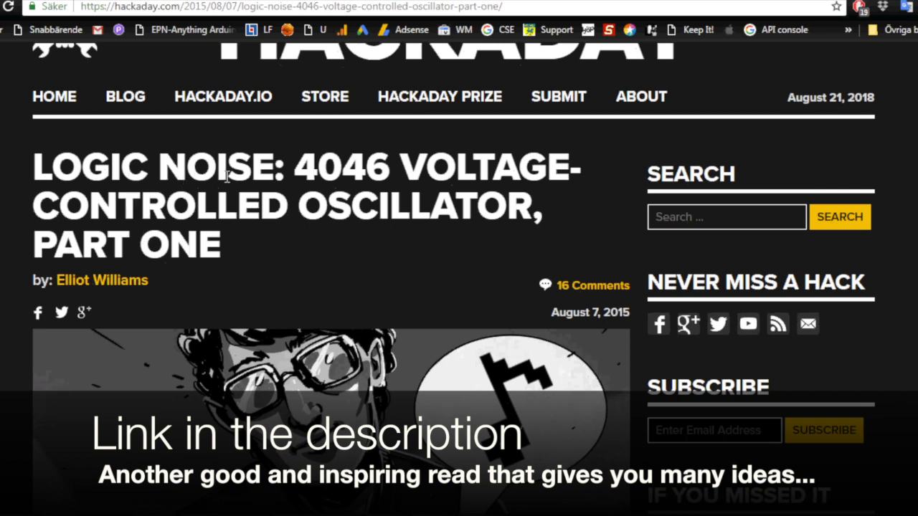
pyautogui.moveTo(299, 171)
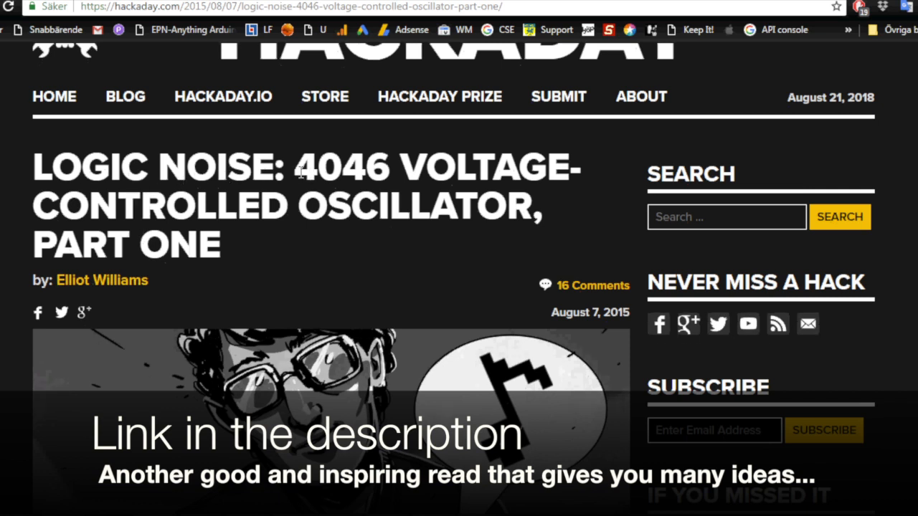
# Step: Highlight the 4046 chip number in the title and scroll to the VCO pin-wiring explanation
pyautogui.doubleClick(312, 169)
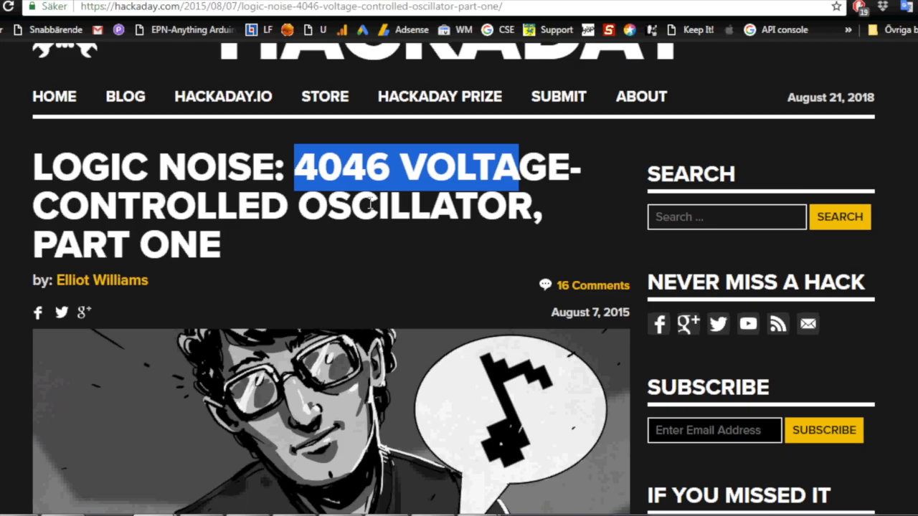
pyautogui.scroll(-3)
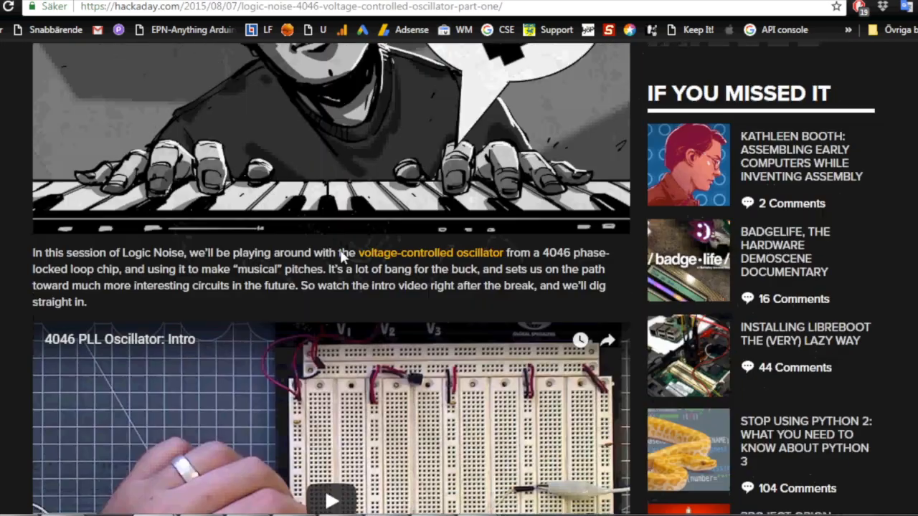
pyautogui.scroll(-3)
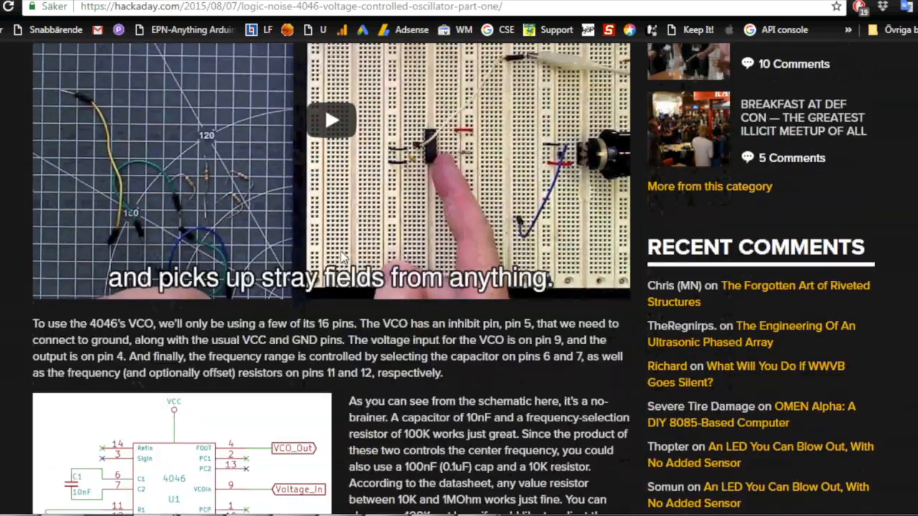
pyautogui.scroll(-3)
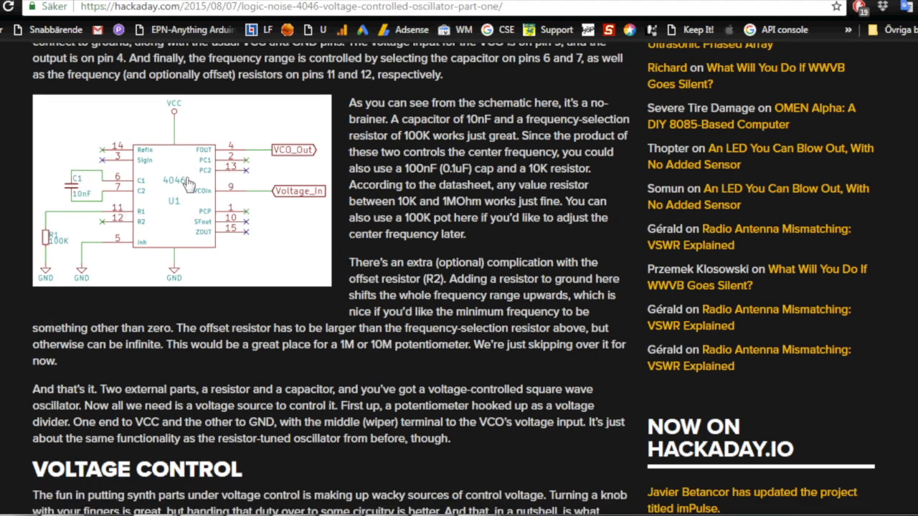
pyautogui.moveTo(281, 207)
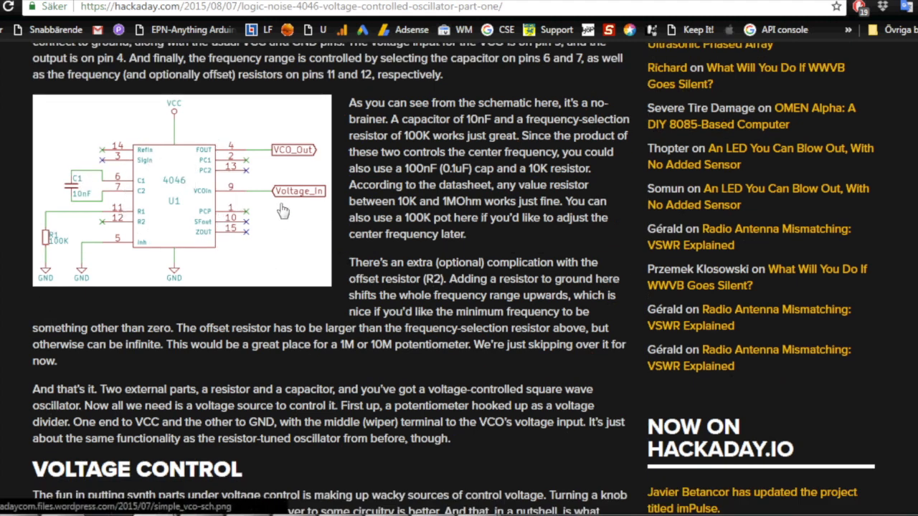
pyautogui.moveTo(290, 198)
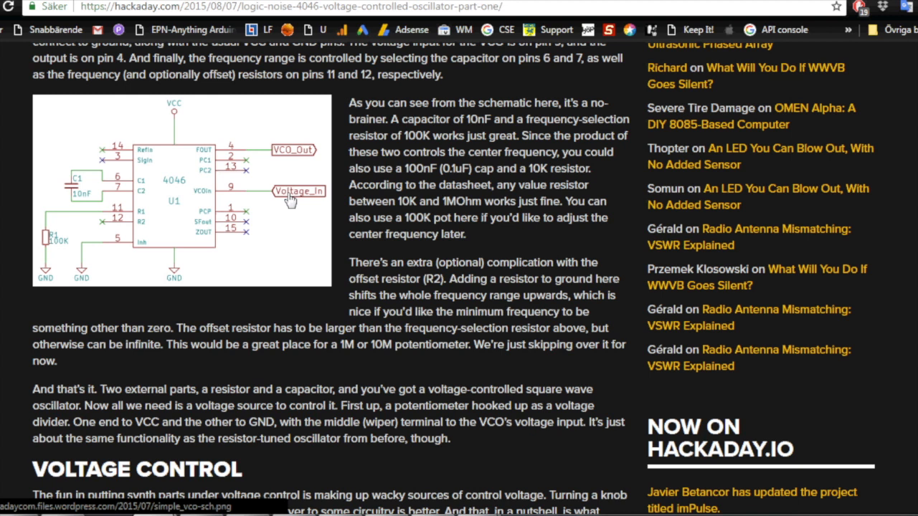
pyautogui.moveTo(71, 187)
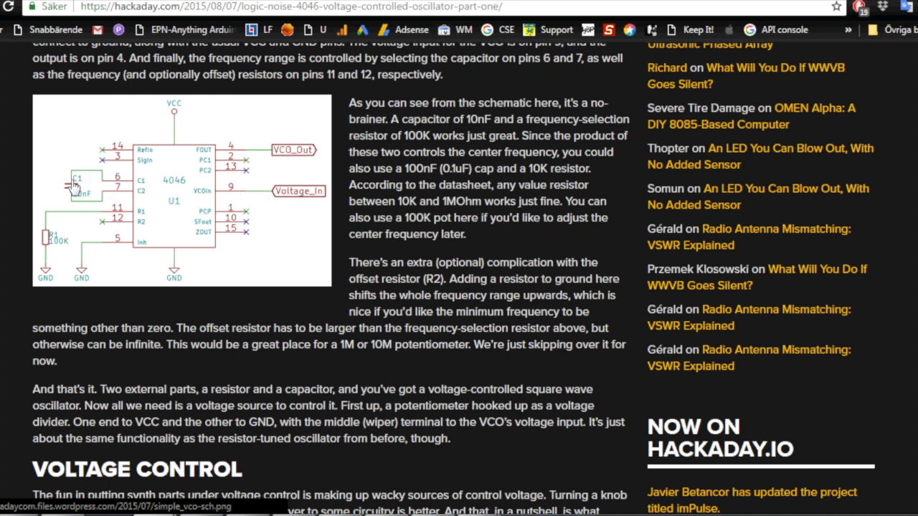
pyautogui.moveTo(74, 193)
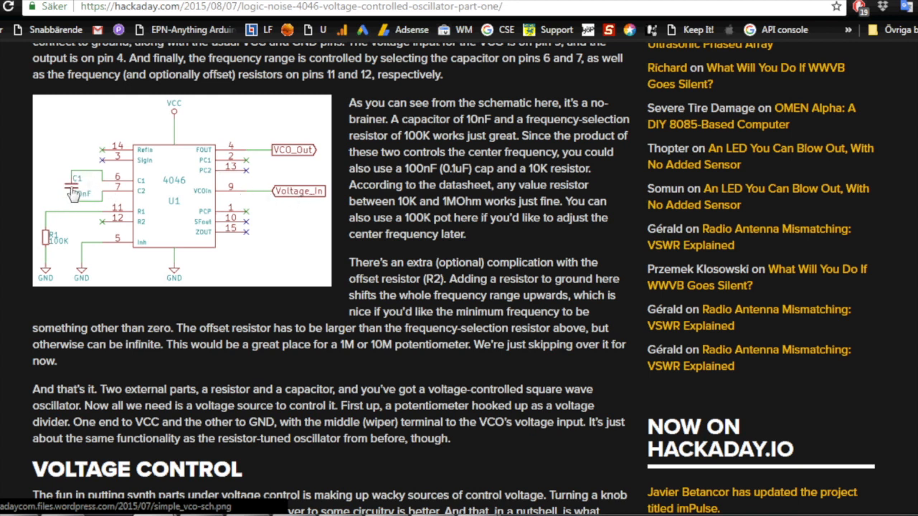
pyautogui.moveTo(46, 244)
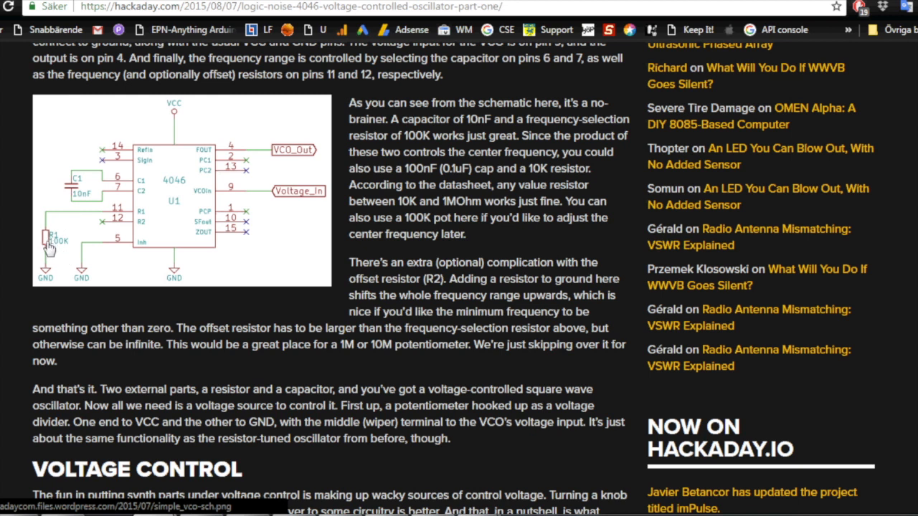
pyautogui.moveTo(91, 223)
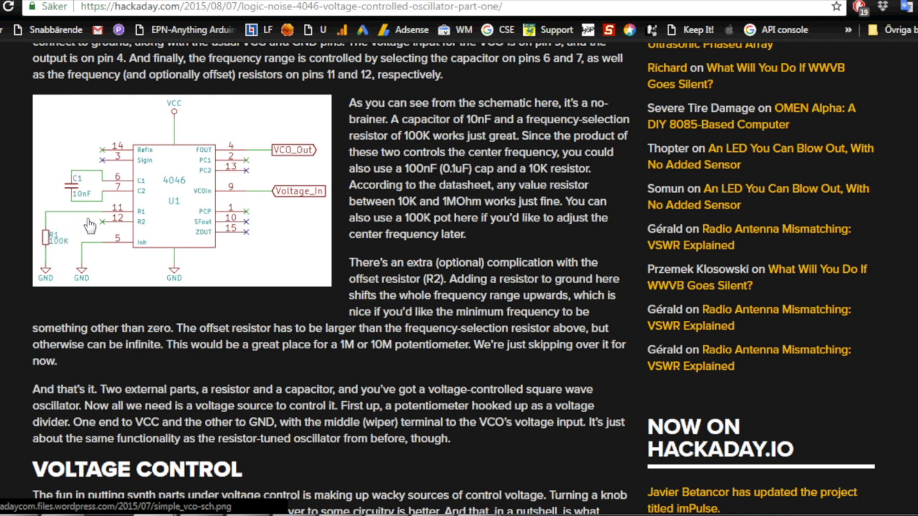
pyautogui.moveTo(200, 218)
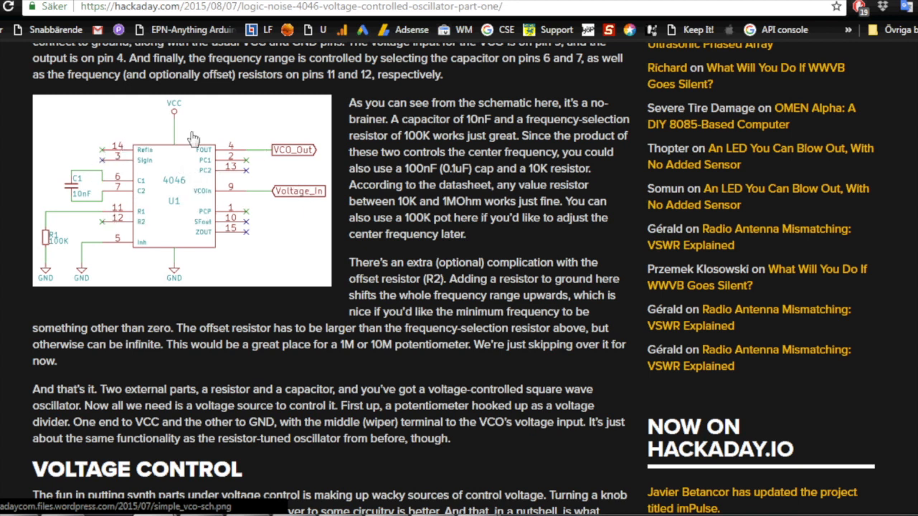
pyautogui.moveTo(230, 222)
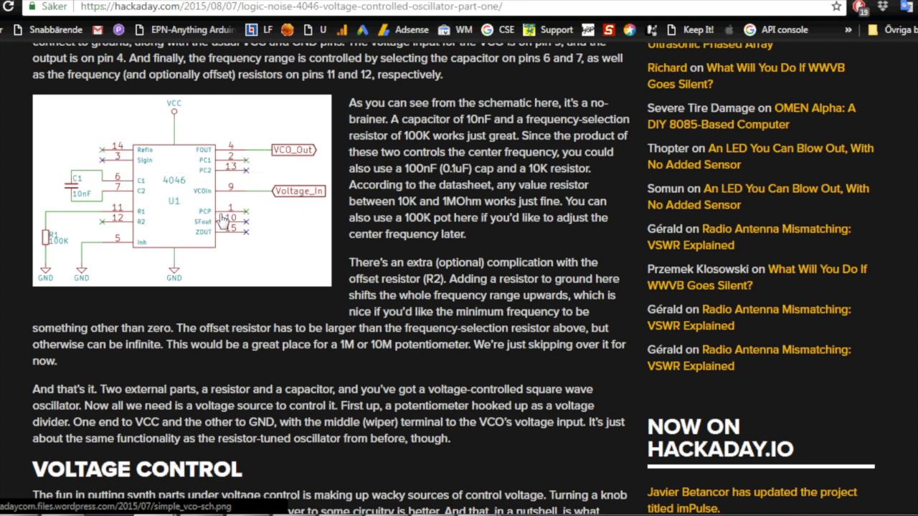
pyautogui.moveTo(204, 221)
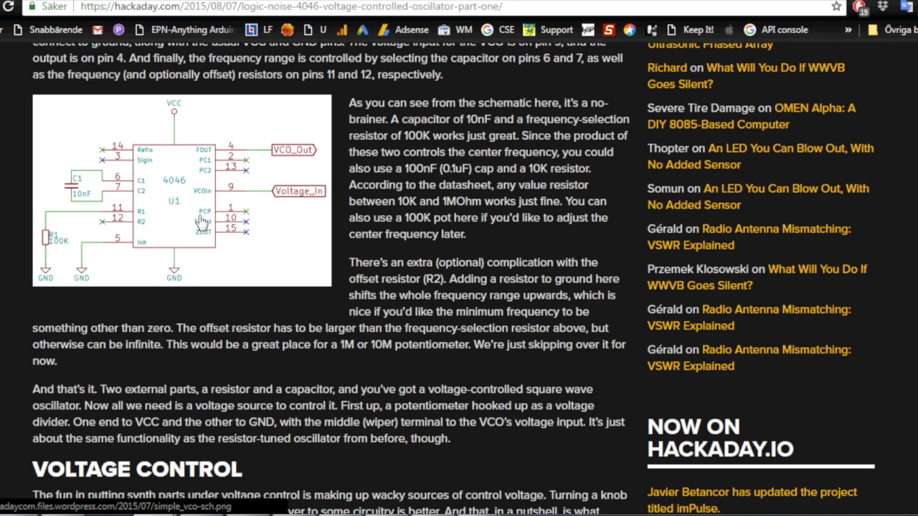
pyautogui.moveTo(185, 205)
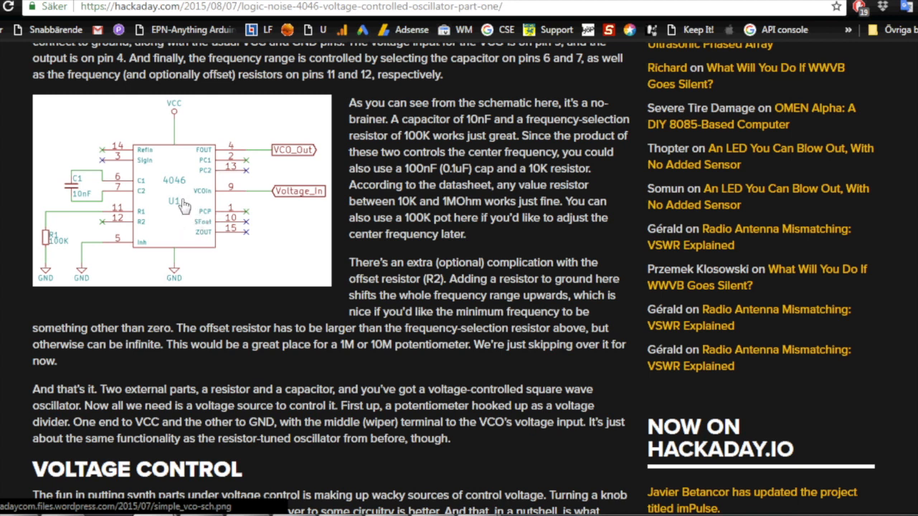
pyautogui.moveTo(255, 192)
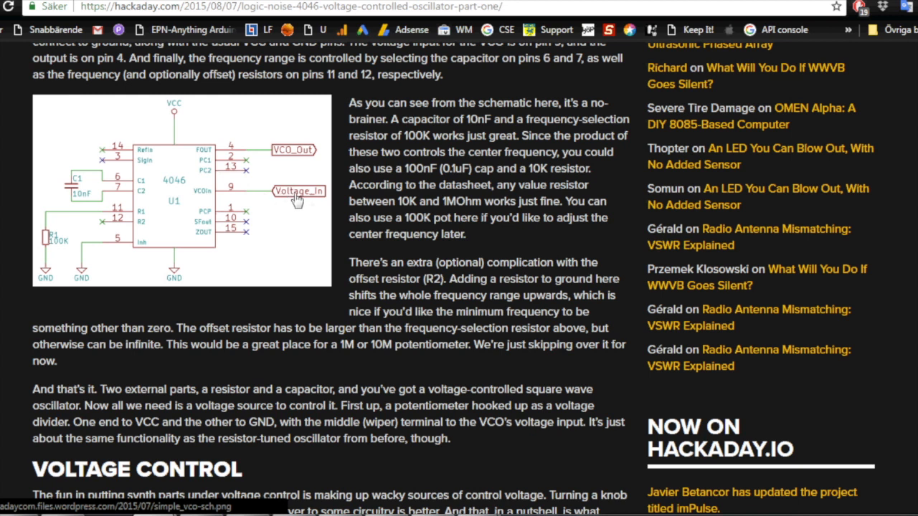
pyautogui.moveTo(289, 215)
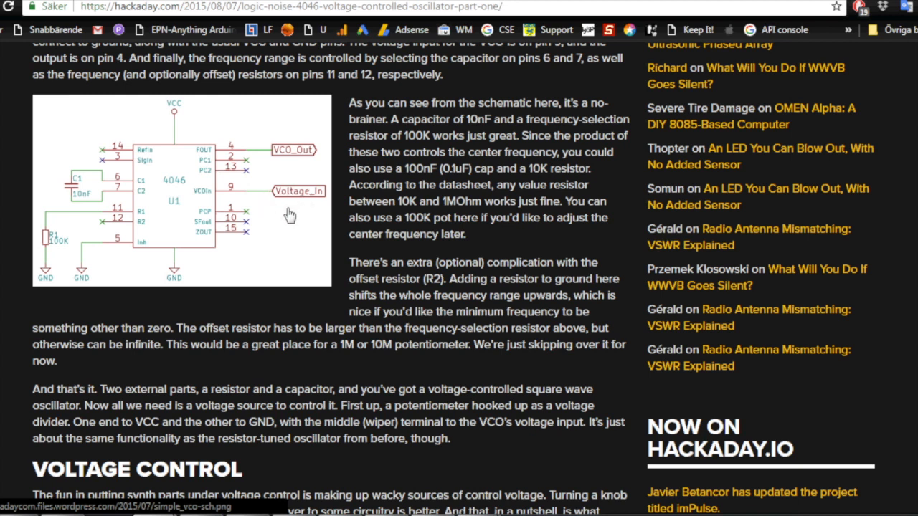
pyautogui.moveTo(215, 213)
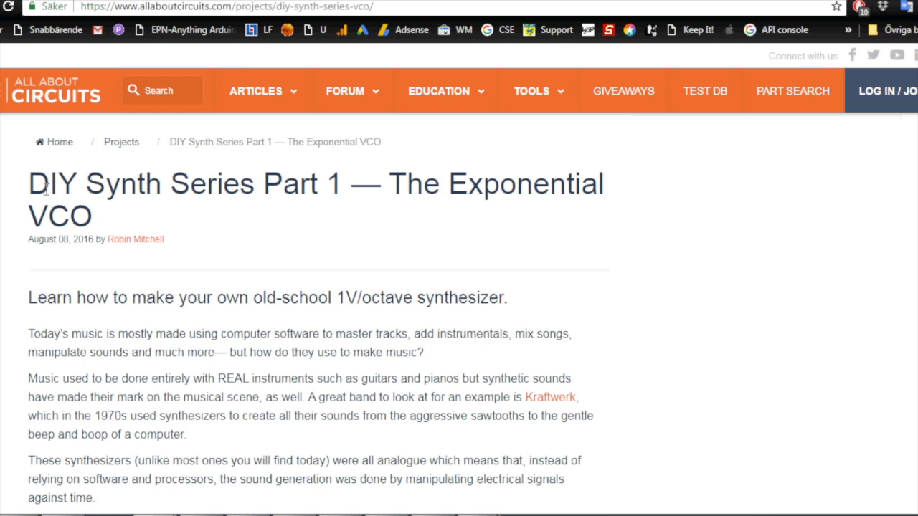
# Step: Scroll the All About Circuits exponential VCO article down to its note frequency table
pyautogui.scroll(-3)
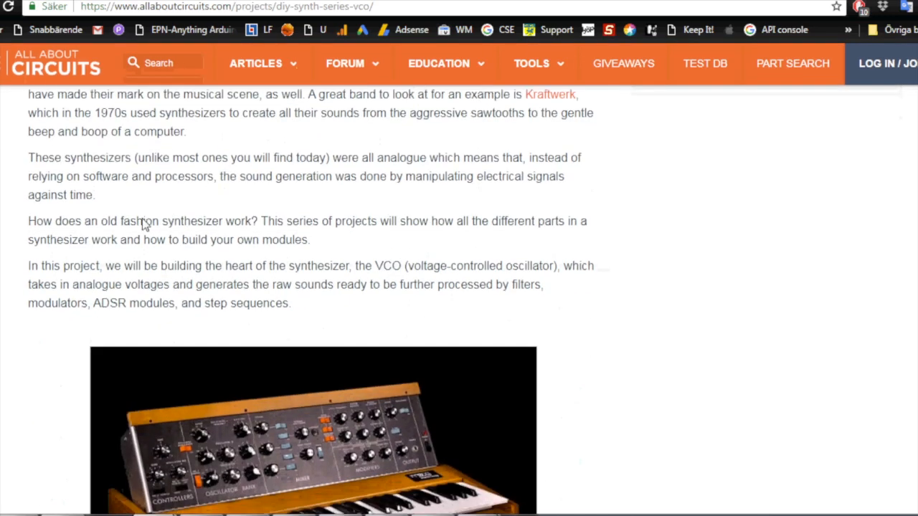
pyautogui.scroll(-3)
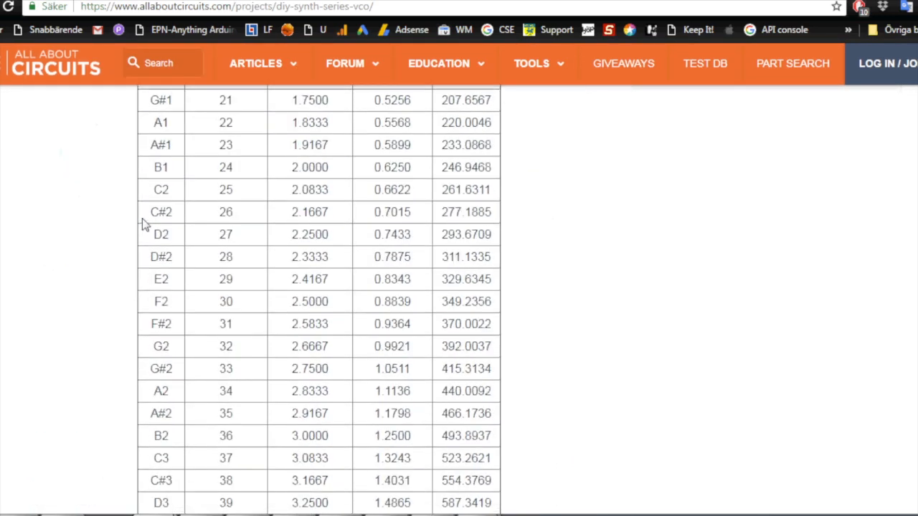
pyautogui.scroll(-3)
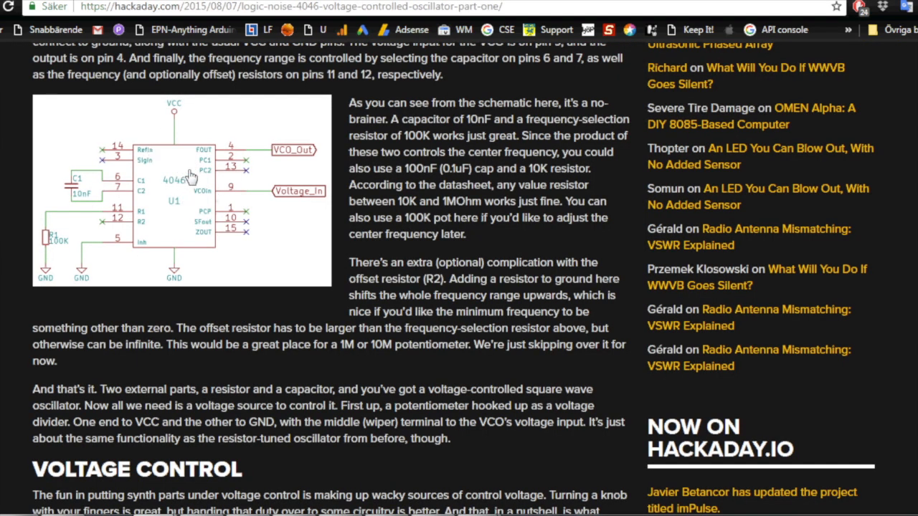
pyautogui.moveTo(289, 224)
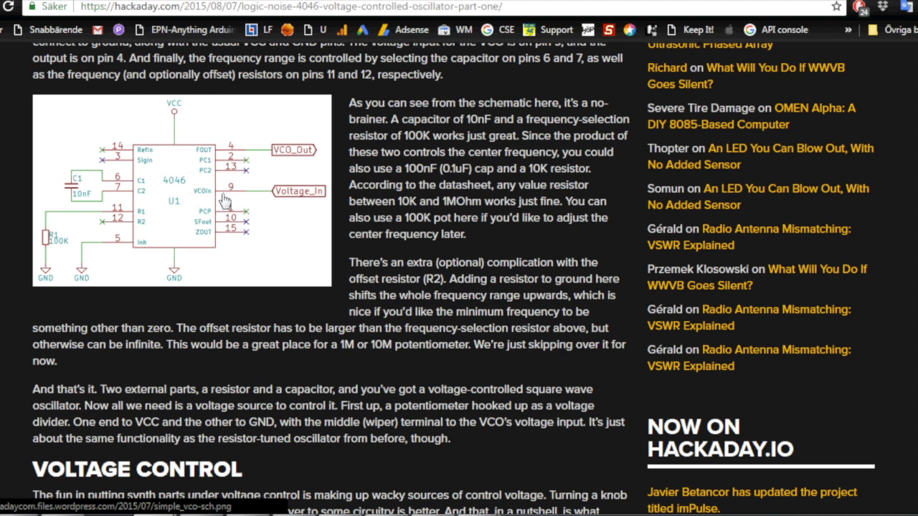
pyautogui.moveTo(331, 200)
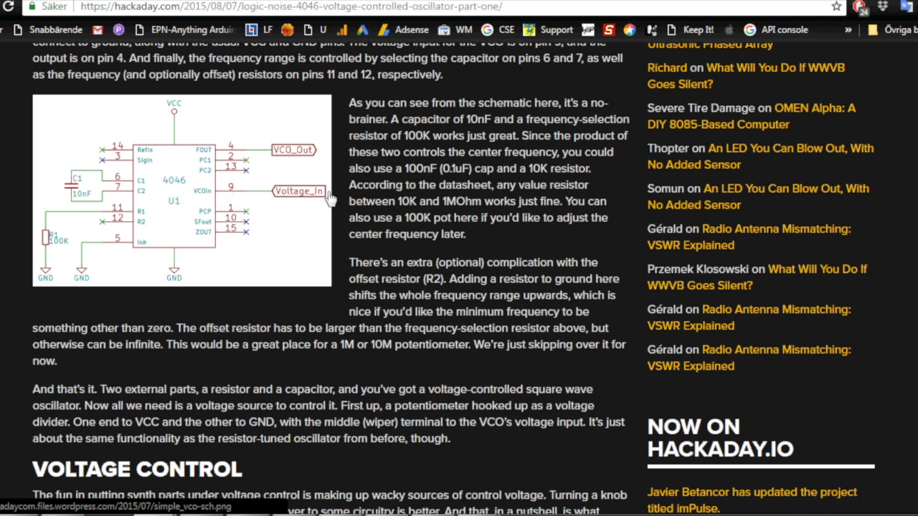
pyautogui.moveTo(307, 204)
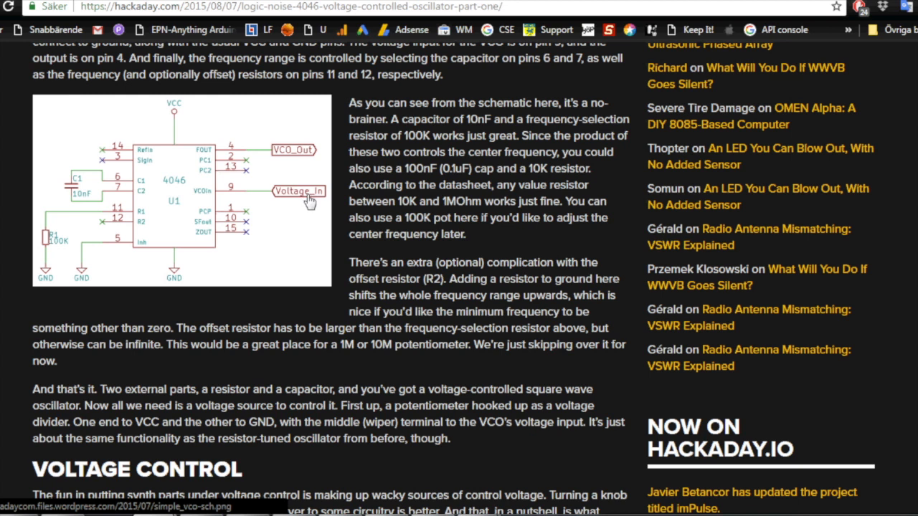
pyautogui.moveTo(178, 207)
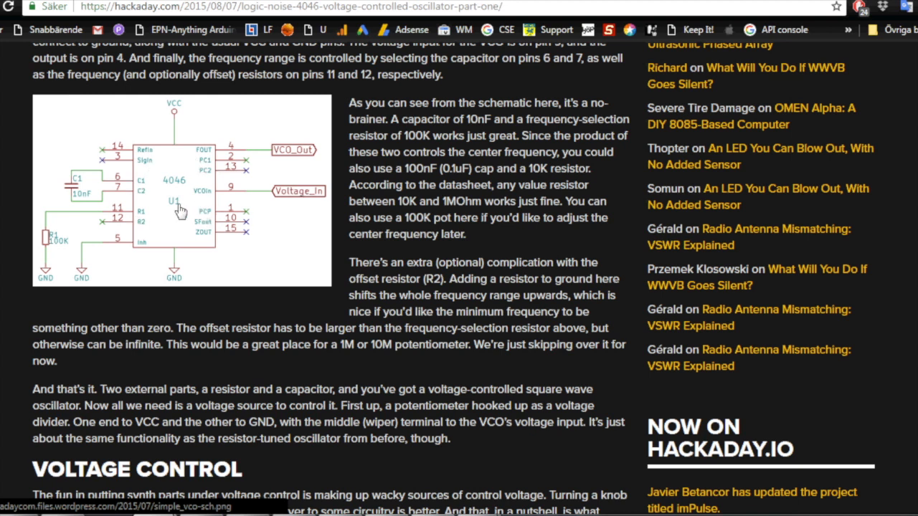
pyautogui.moveTo(221, 208)
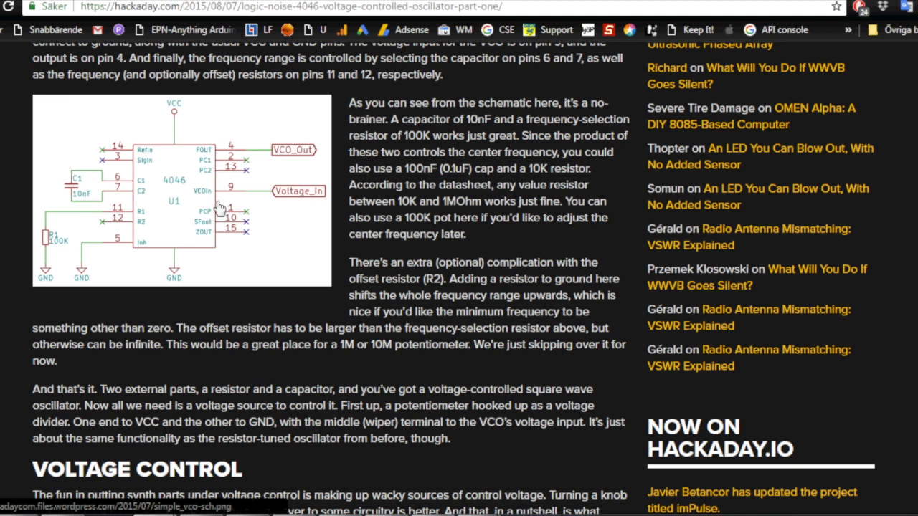
pyautogui.moveTo(264, 199)
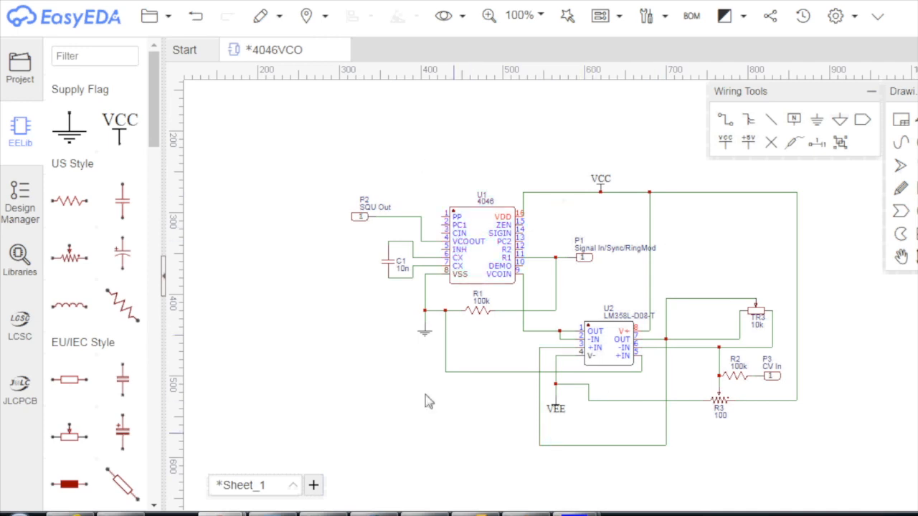
pyautogui.moveTo(615, 274)
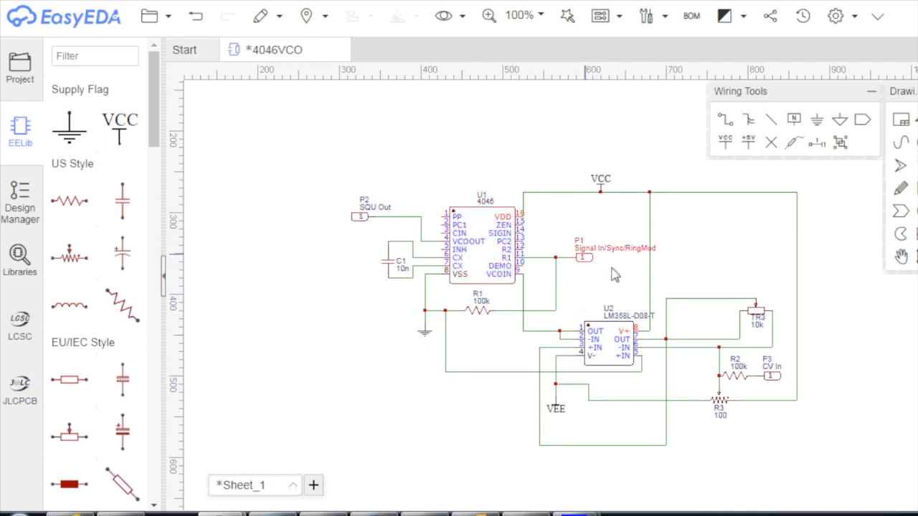
pyautogui.moveTo(714, 292)
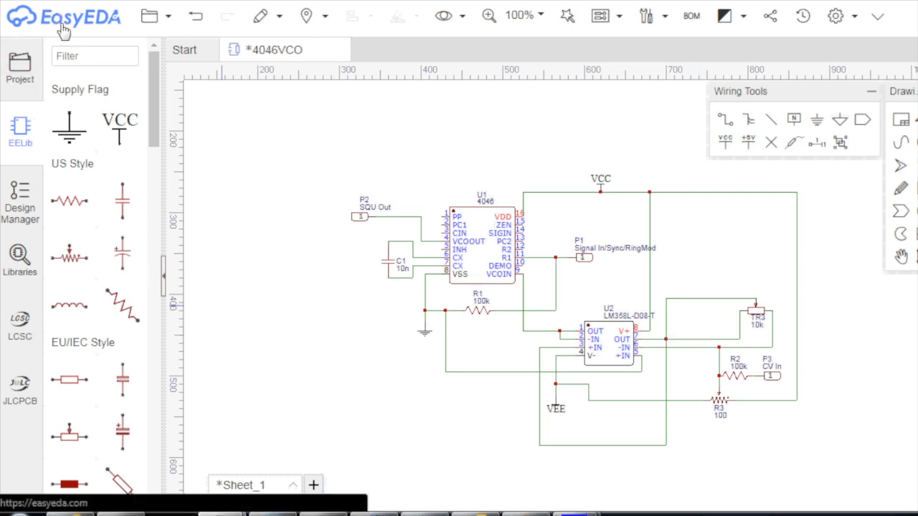
pyautogui.moveTo(120, 26)
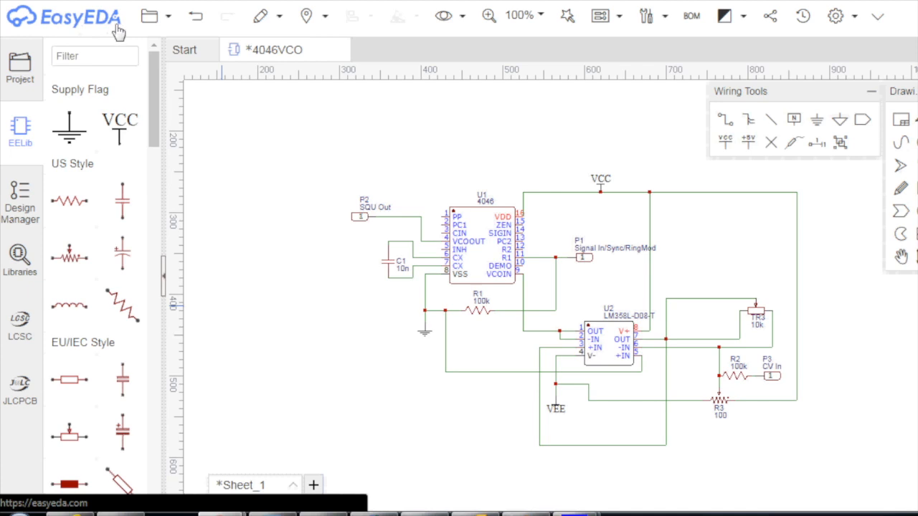
pyautogui.moveTo(46, 30)
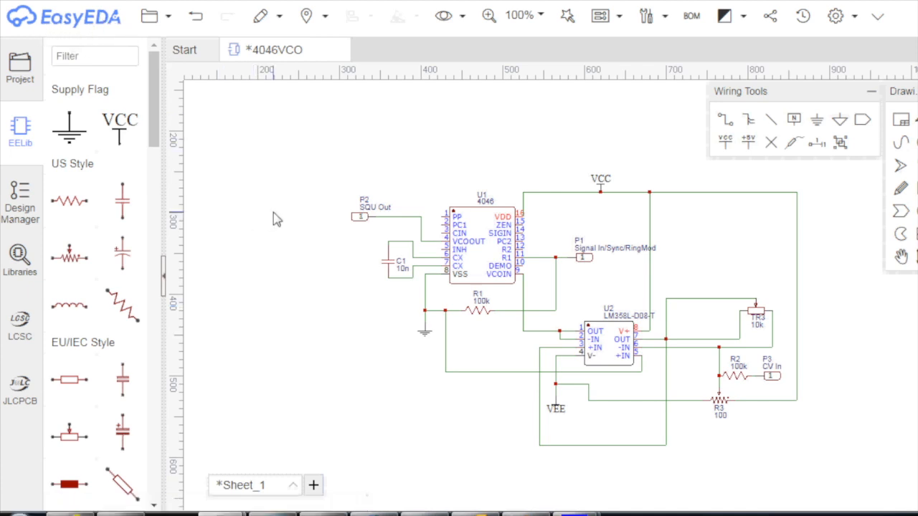
pyautogui.moveTo(585, 281)
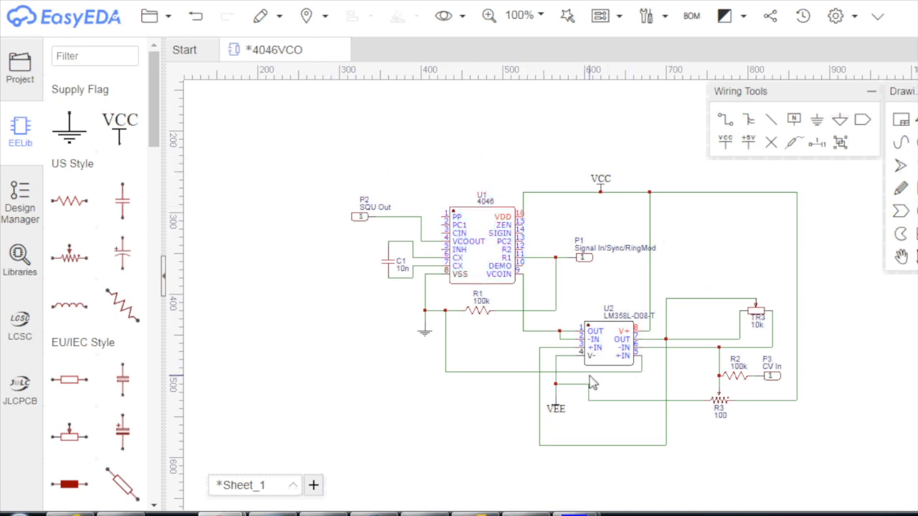
pyautogui.moveTo(486, 345)
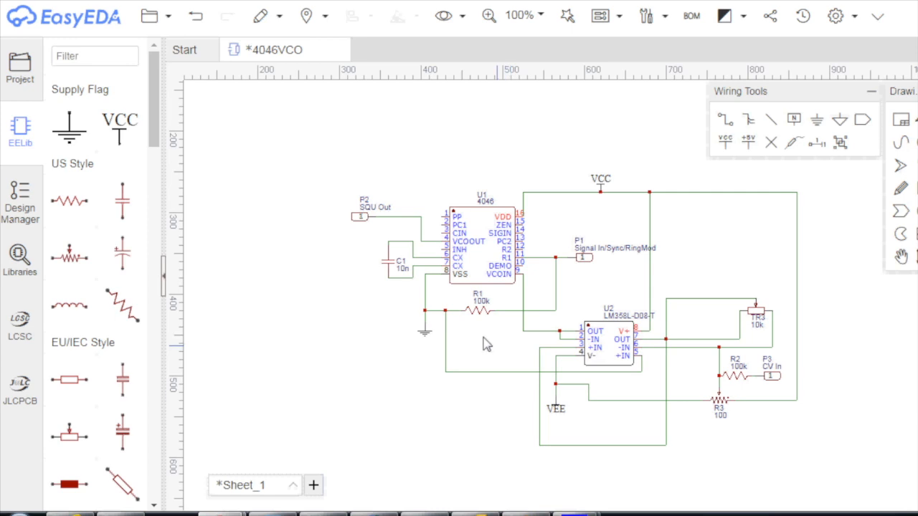
# Step: Select the 4046 chip U1 in the 4046VCO schematic
pyautogui.click(499, 251)
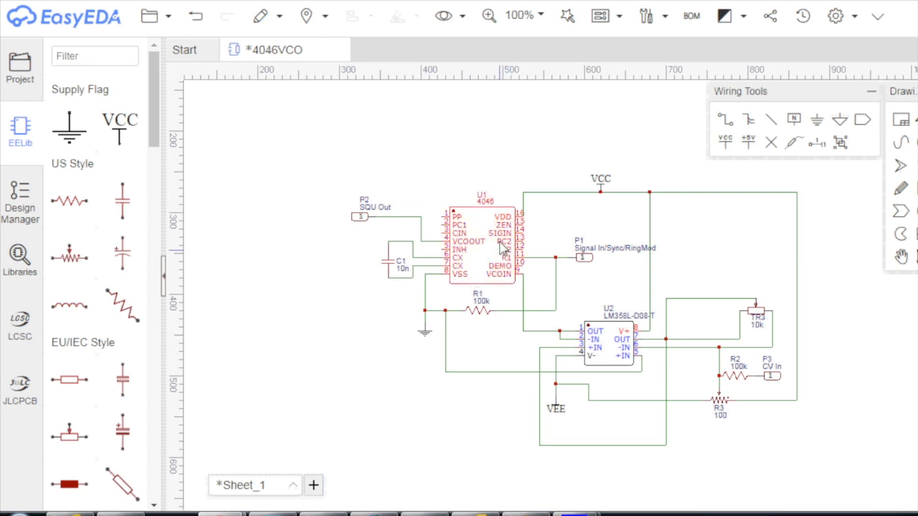
pyautogui.click(616, 15)
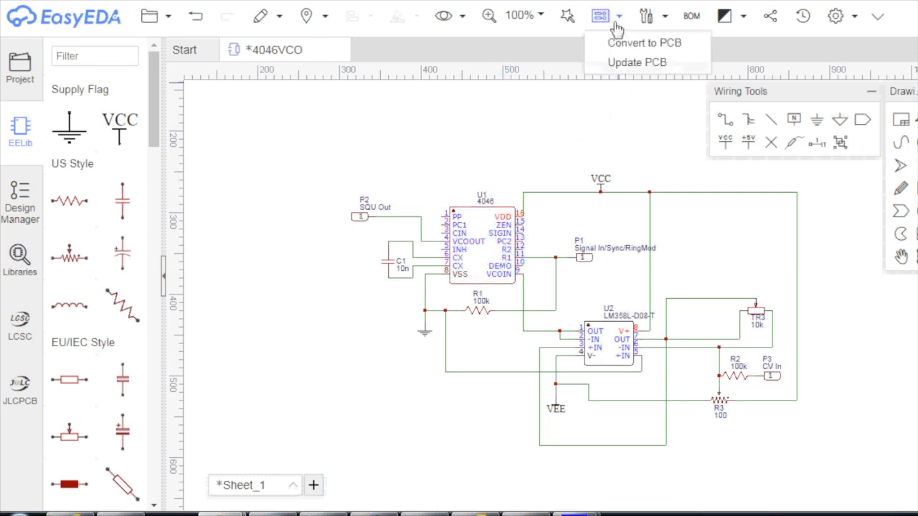
pyautogui.moveTo(622, 84)
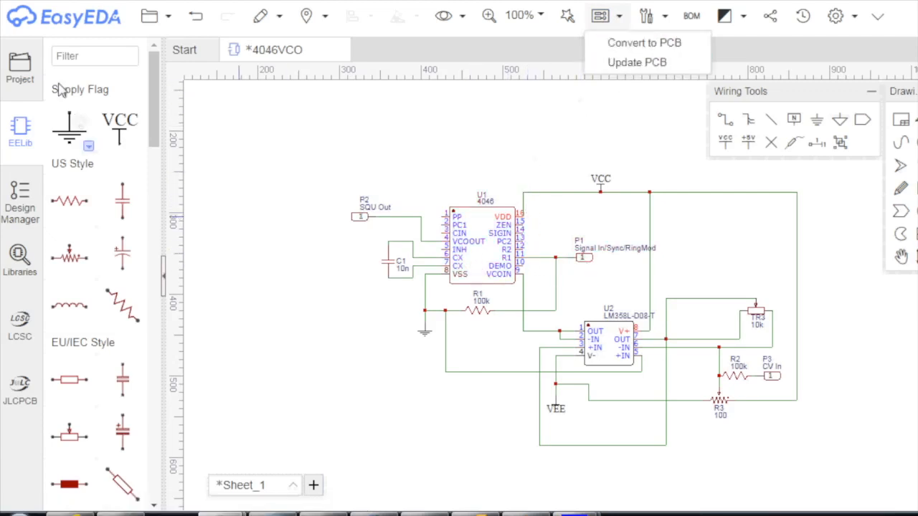
pyautogui.moveTo(222, 152)
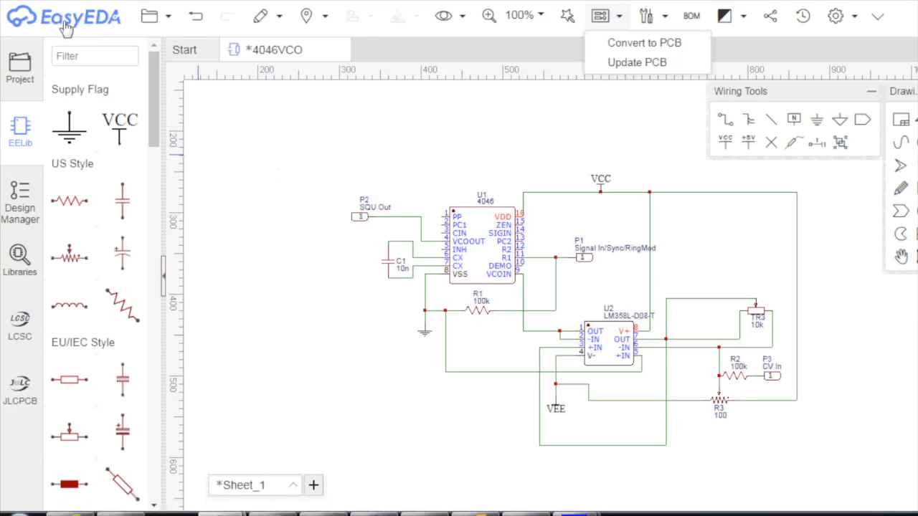
pyautogui.moveTo(353, 175)
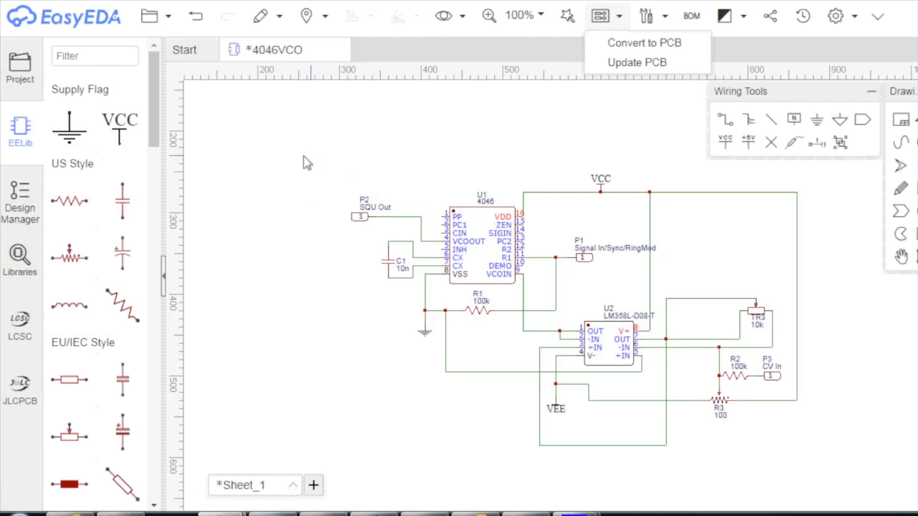
pyautogui.moveTo(296, 166)
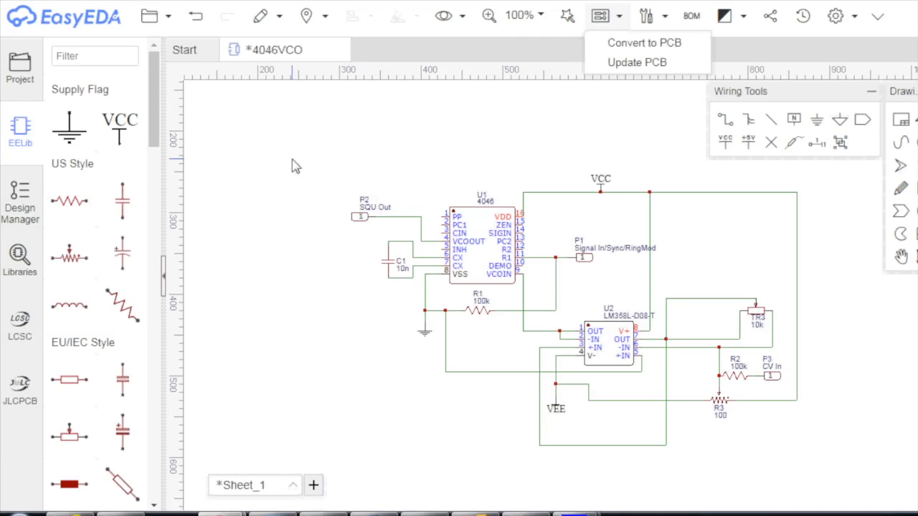
pyautogui.moveTo(459, 159)
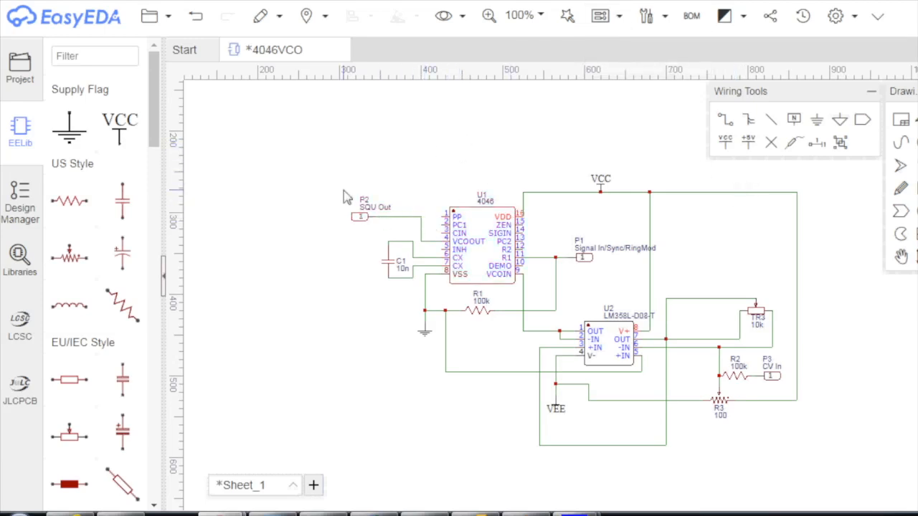
pyautogui.moveTo(617, 399)
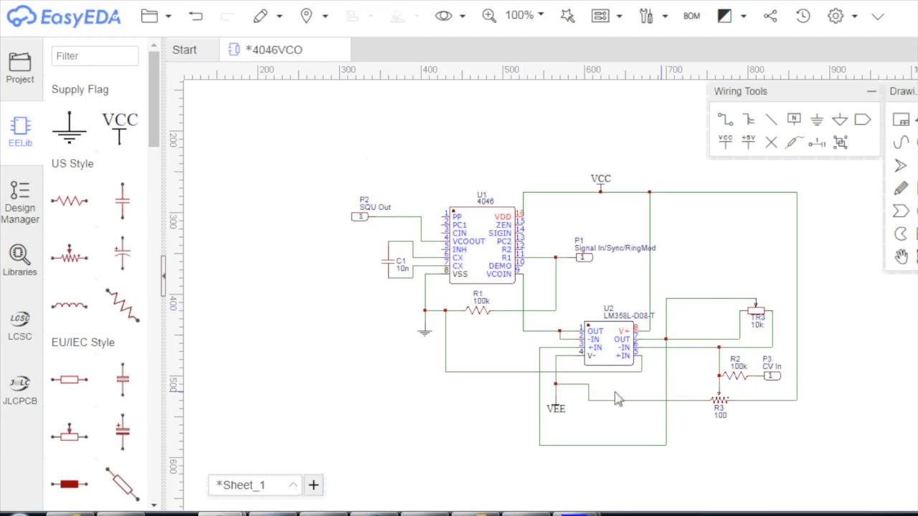
# Step: Select resistor R3 in the op-amp circuit to edit its value toward 100k
pyautogui.click(480, 244)
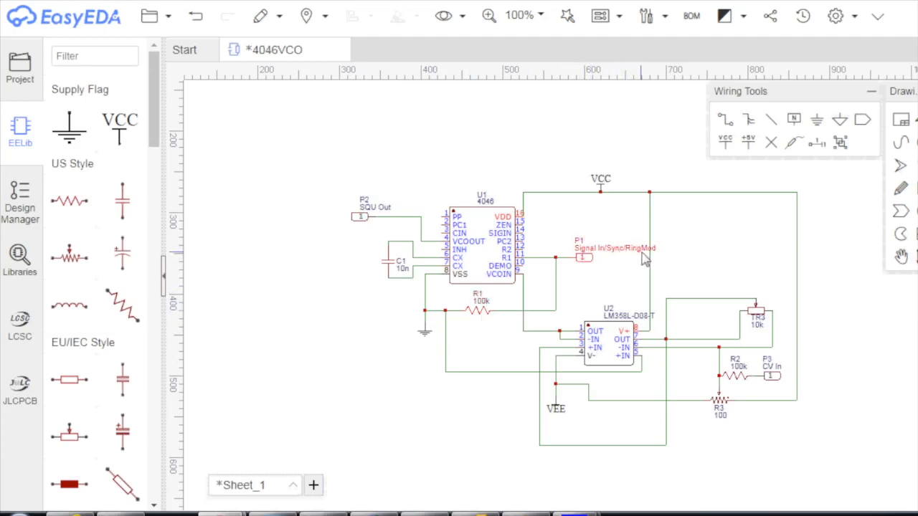
pyautogui.moveTo(594, 264)
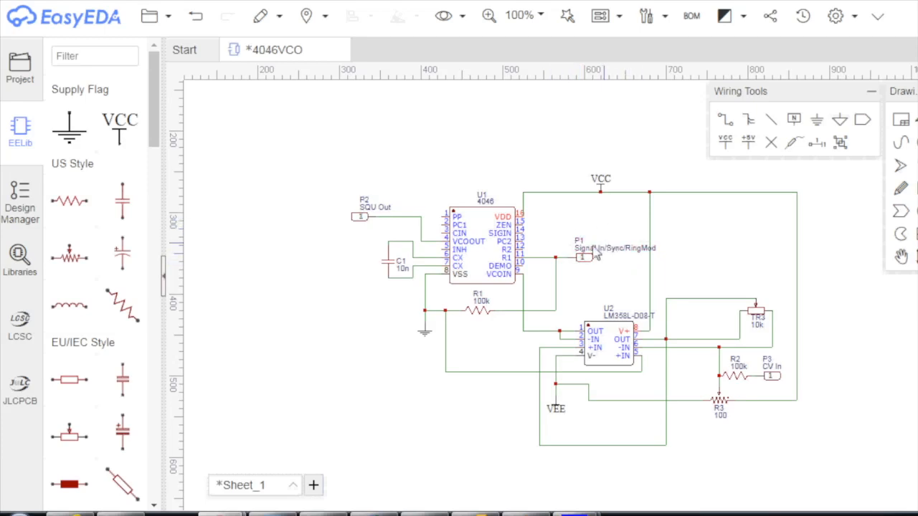
pyautogui.moveTo(571, 237)
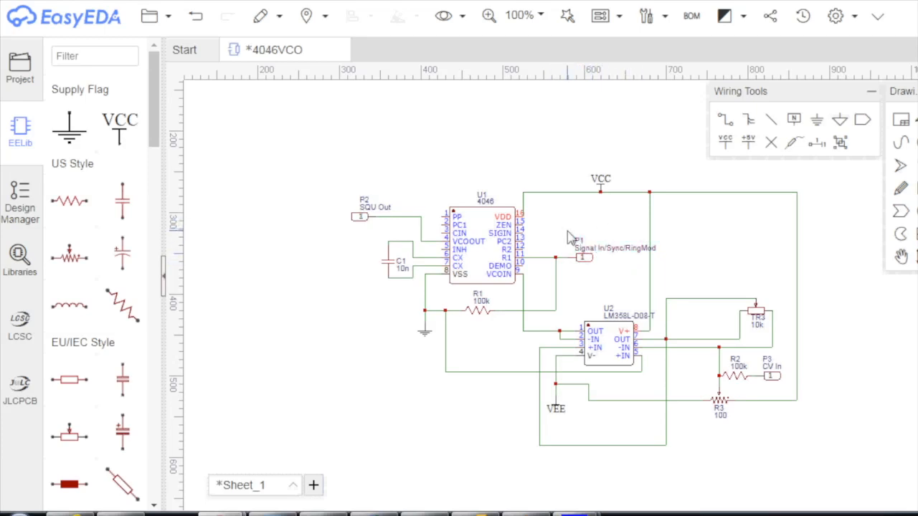
pyautogui.moveTo(617, 264)
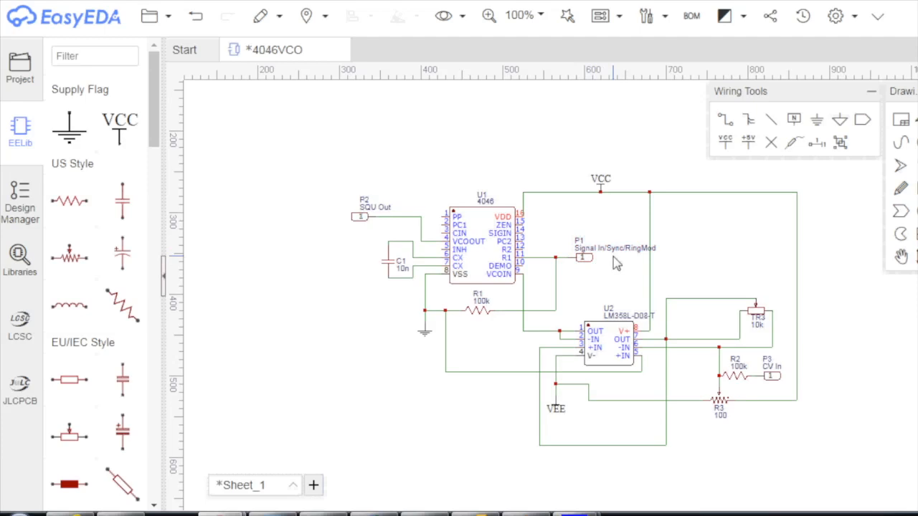
pyautogui.click(595, 353)
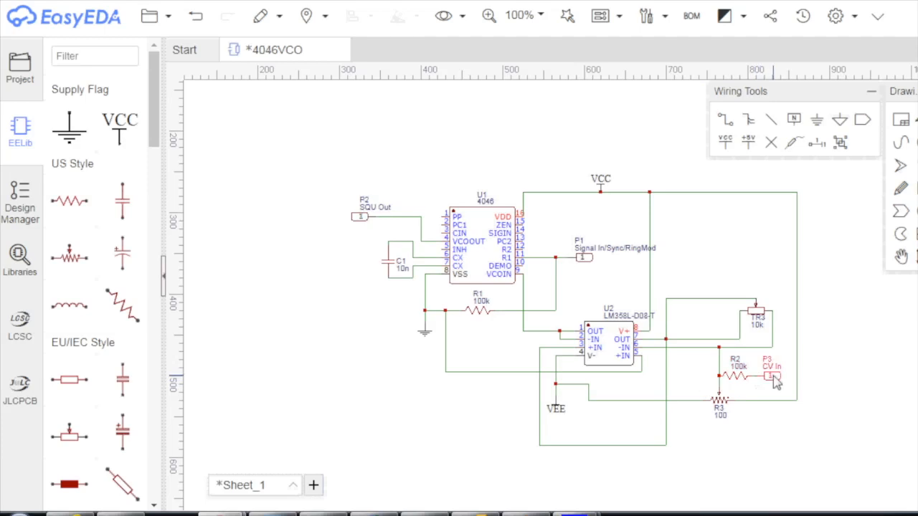
pyautogui.moveTo(742, 386)
pyautogui.write('k')
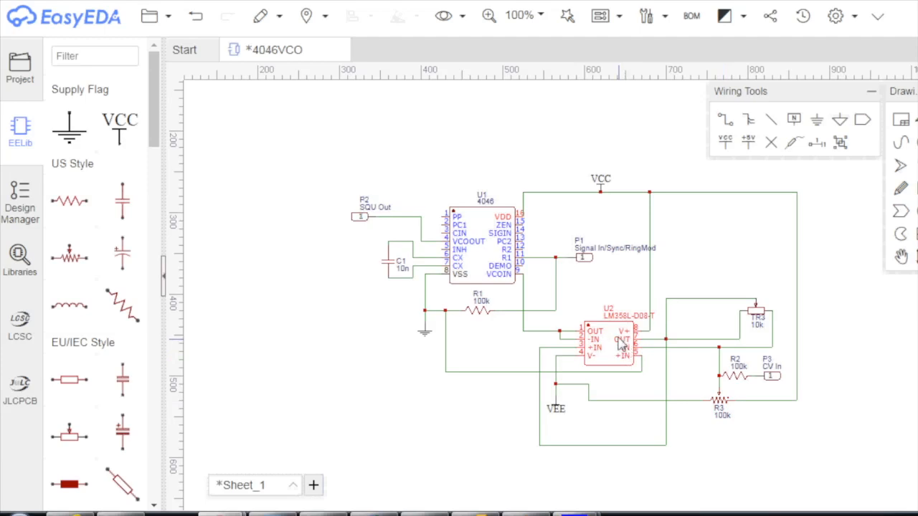
pyautogui.moveTo(613, 344)
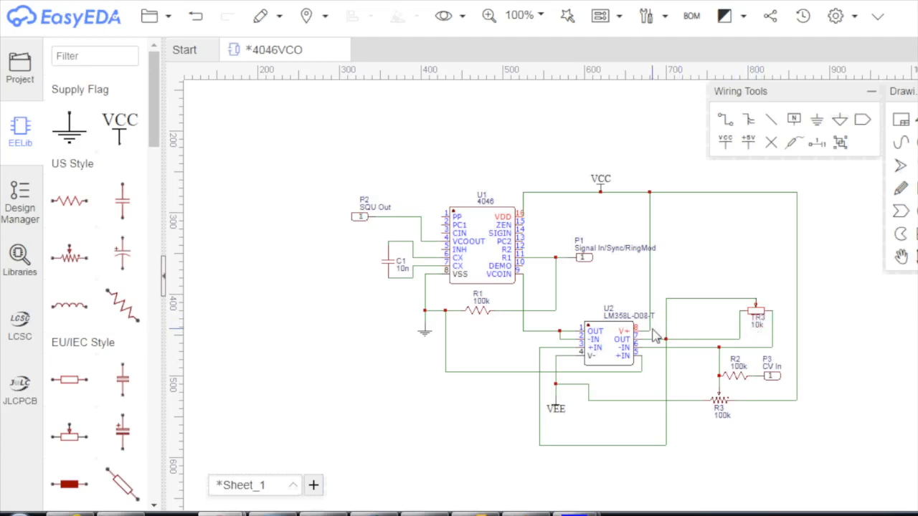
pyautogui.moveTo(486, 362)
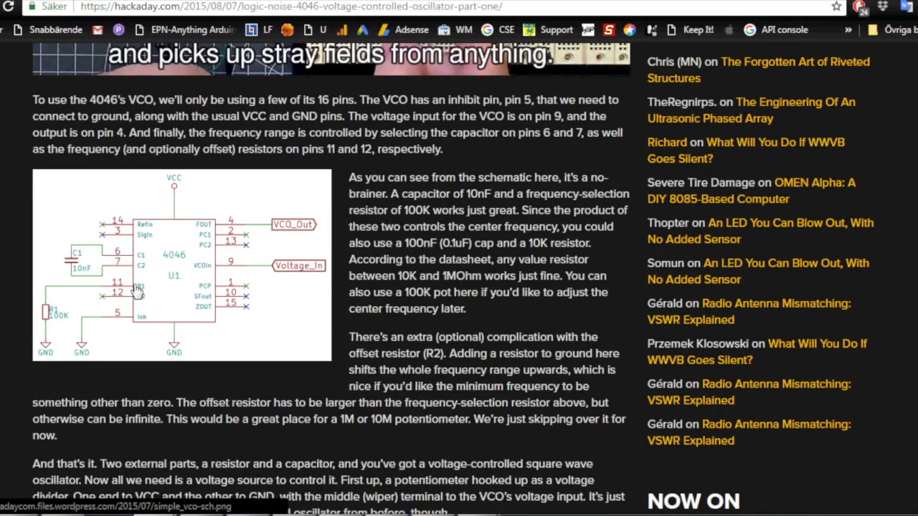
pyautogui.moveTo(47, 316)
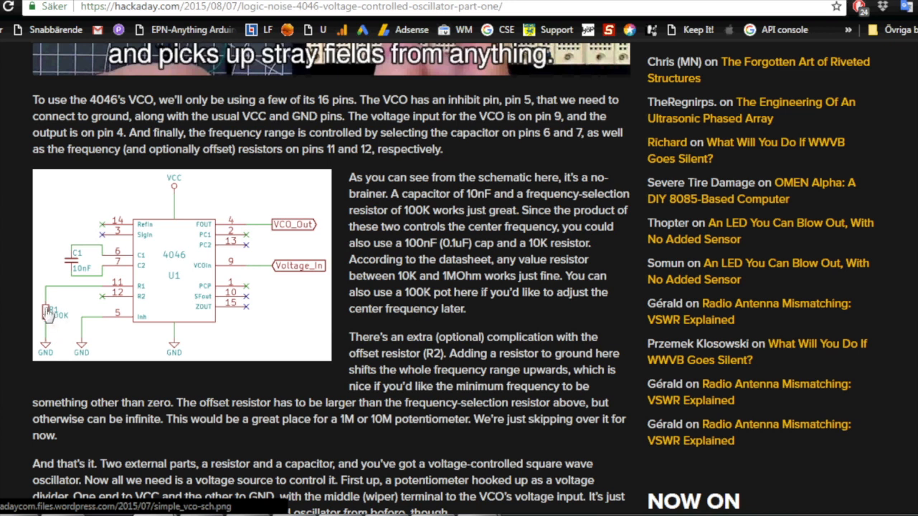
pyautogui.moveTo(49, 313)
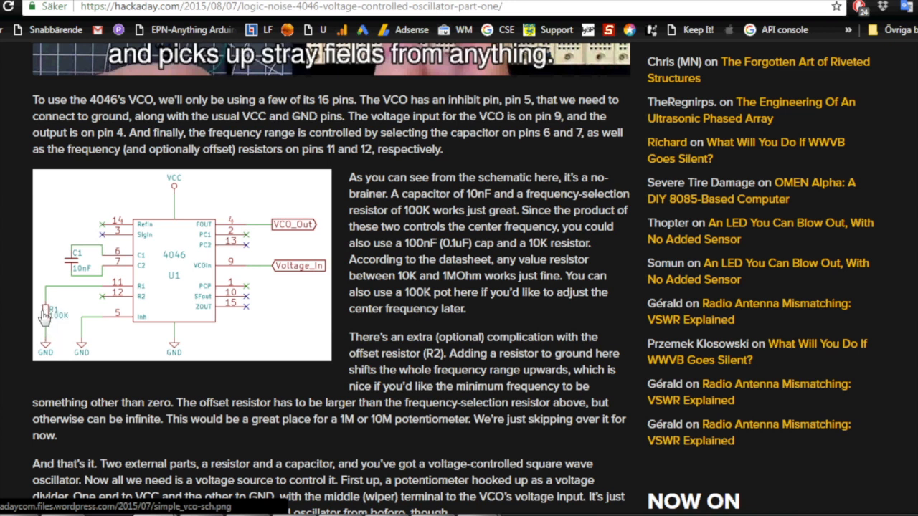
pyautogui.moveTo(49, 318)
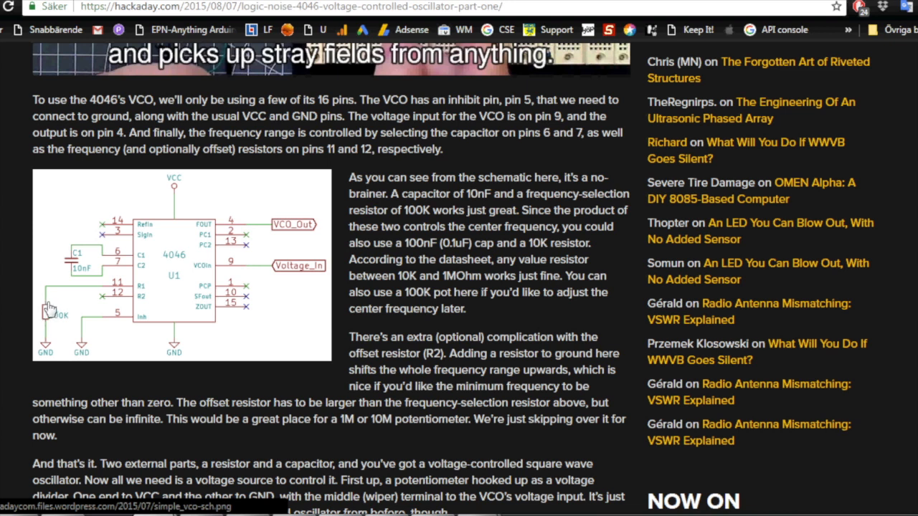
pyautogui.moveTo(127, 304)
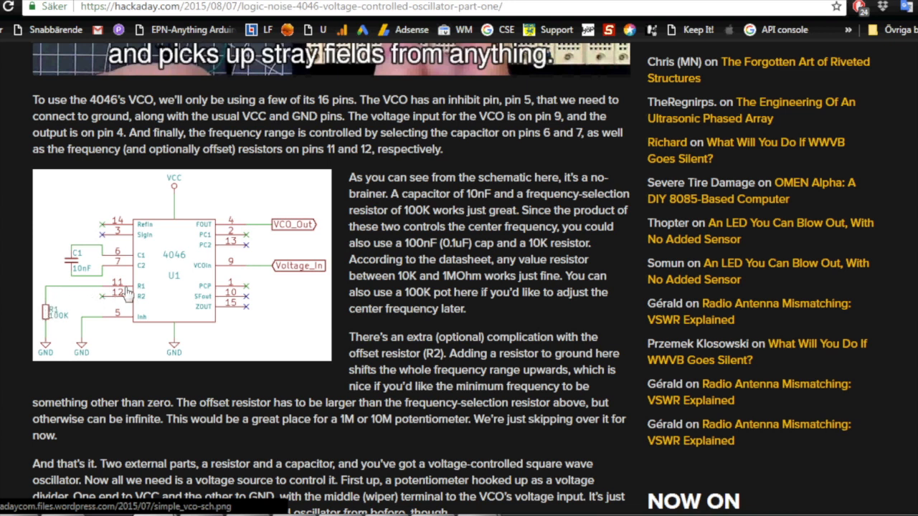
pyautogui.moveTo(131, 300)
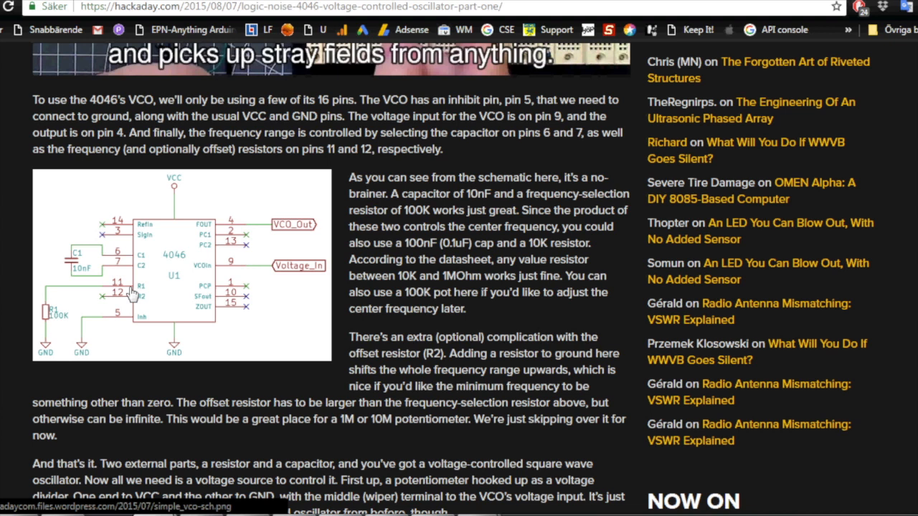
pyautogui.moveTo(139, 290)
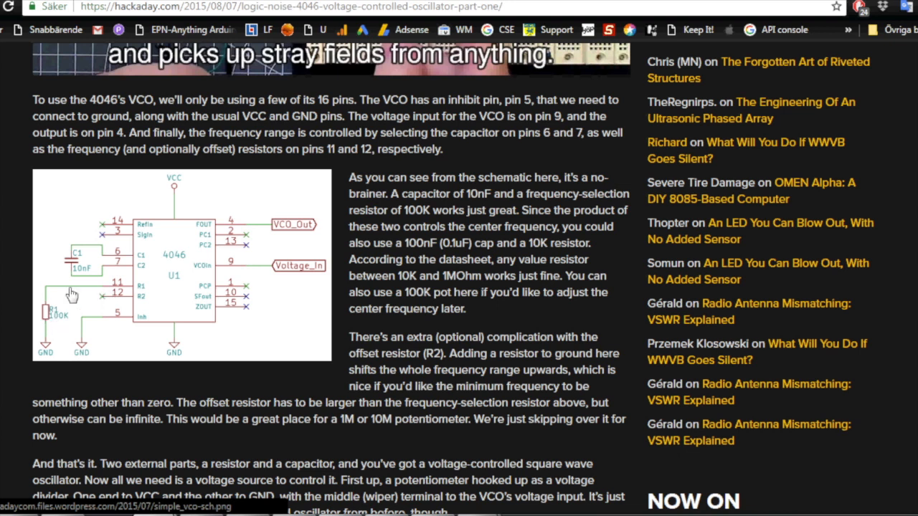
pyautogui.moveTo(46, 321)
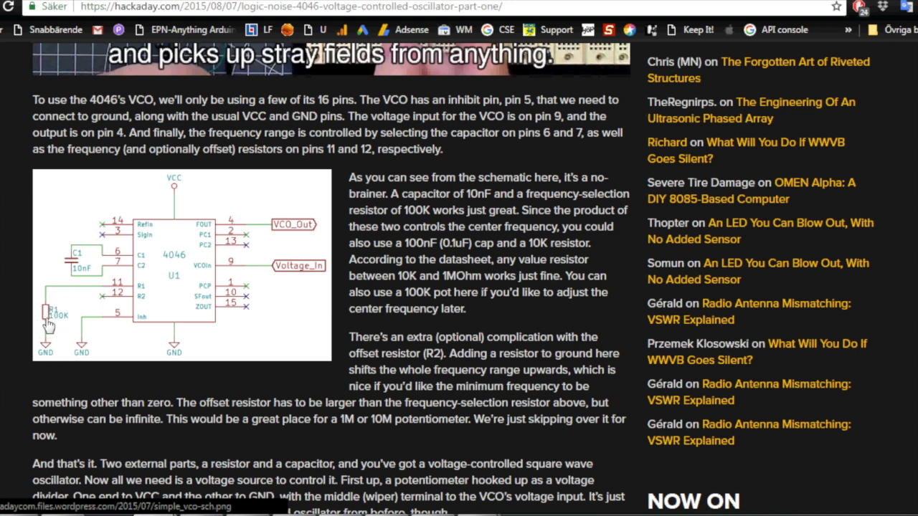
pyautogui.moveTo(22, 296)
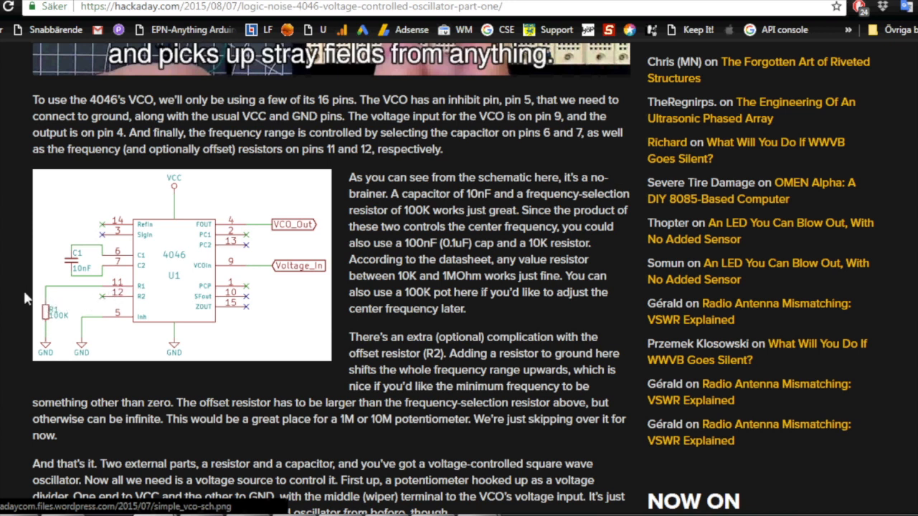
pyautogui.moveTo(116, 293)
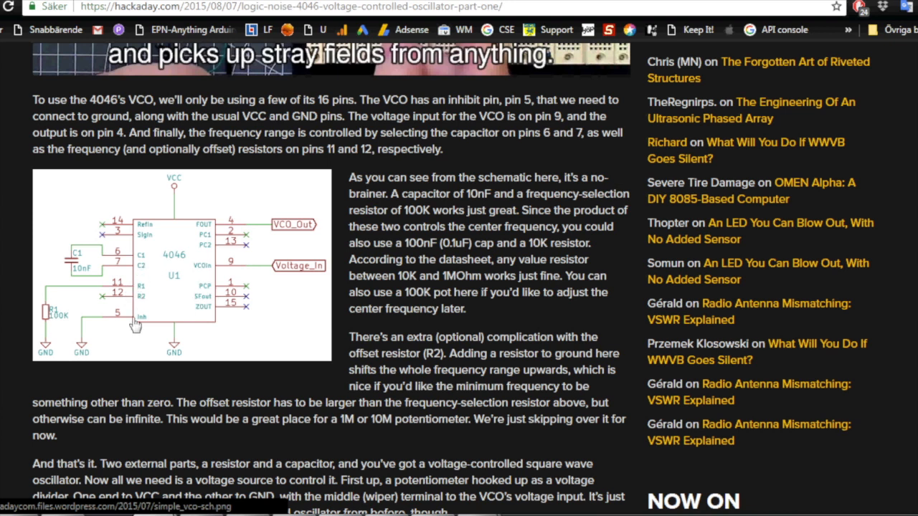
pyautogui.moveTo(166, 274)
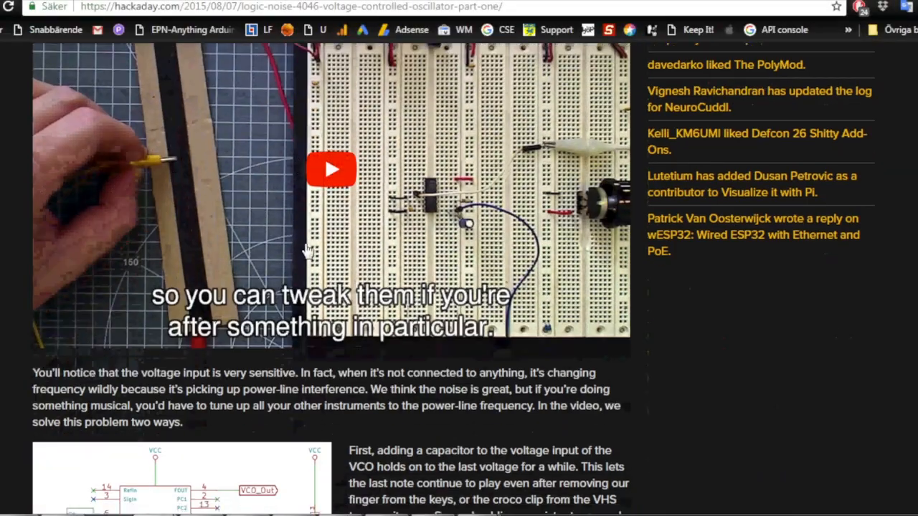
# Step: Scroll to 'Read more from this series' and open 'Logic Noise: Playing in Tune with an Exponential VCO'
pyautogui.scroll(-3)
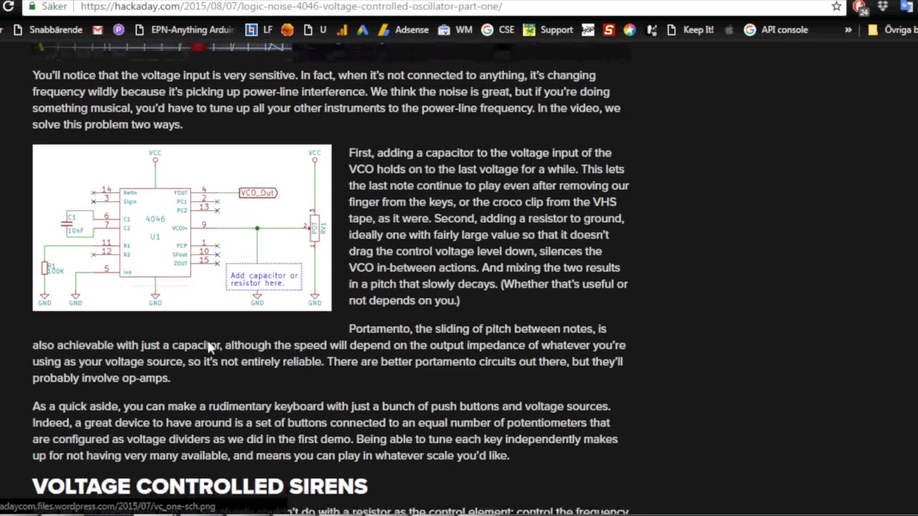
pyautogui.scroll(-3)
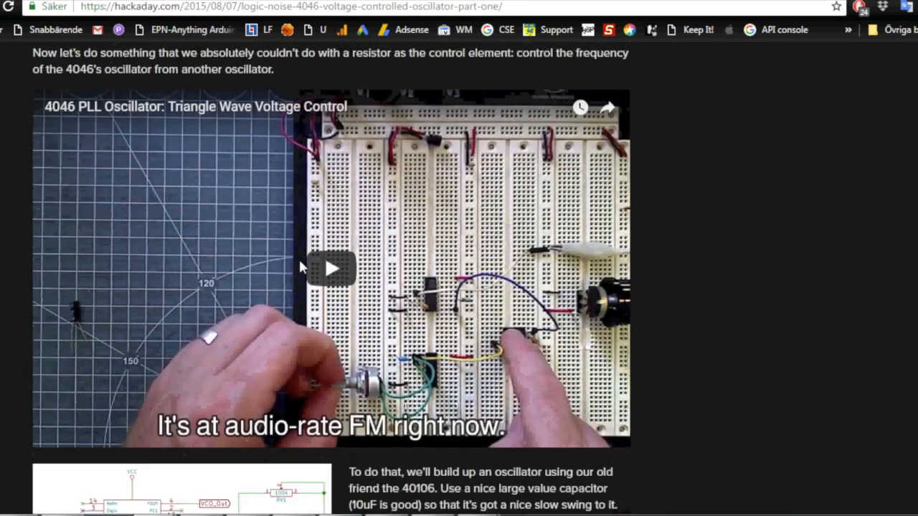
pyautogui.scroll(-3)
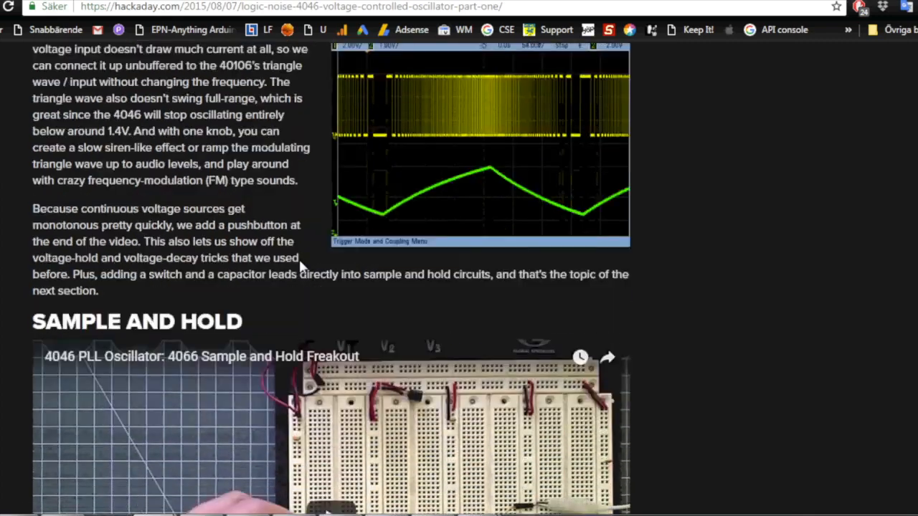
pyautogui.scroll(-3)
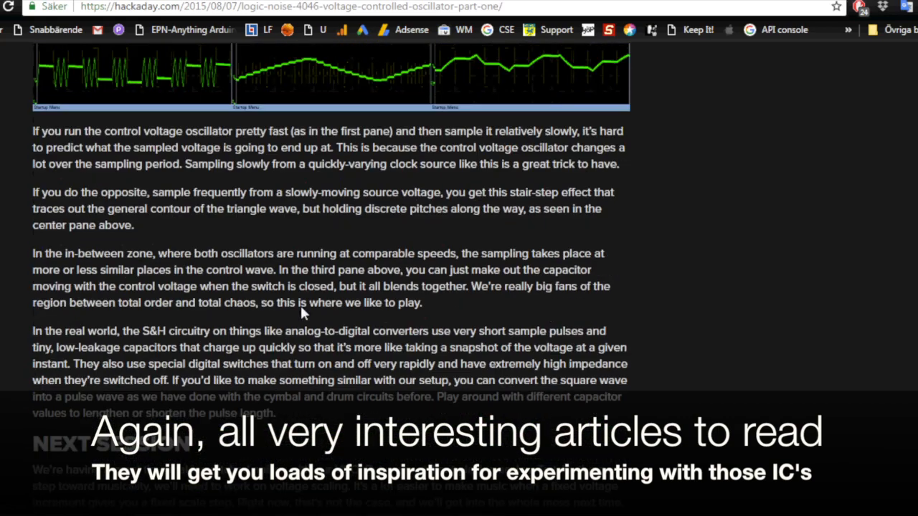
pyautogui.scroll(-3)
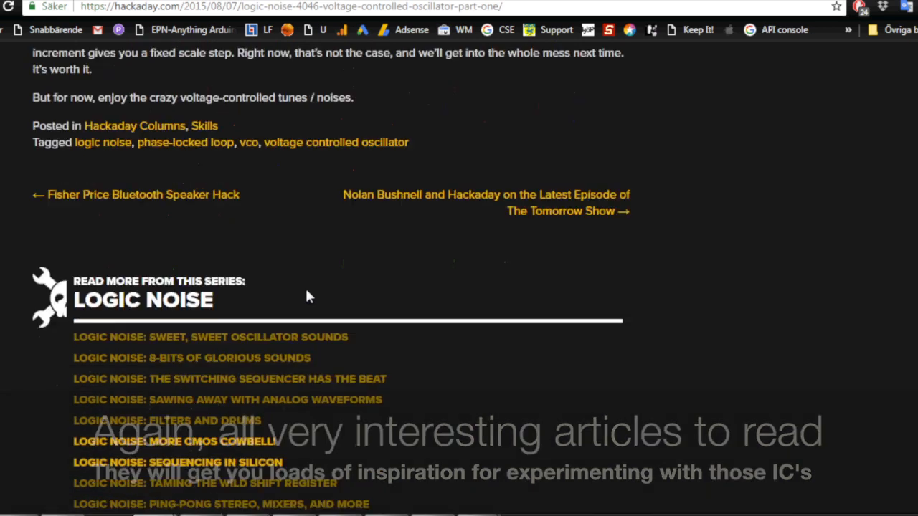
pyautogui.scroll(-3)
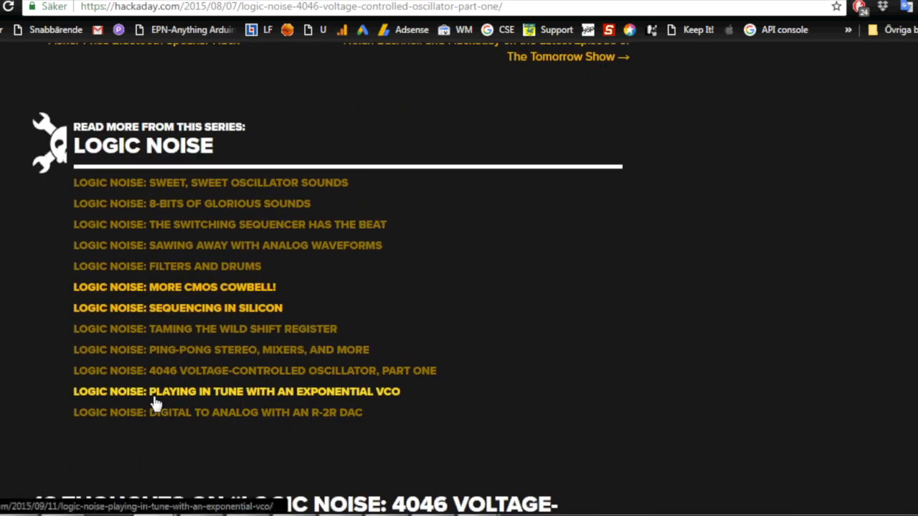
pyautogui.moveTo(241, 401)
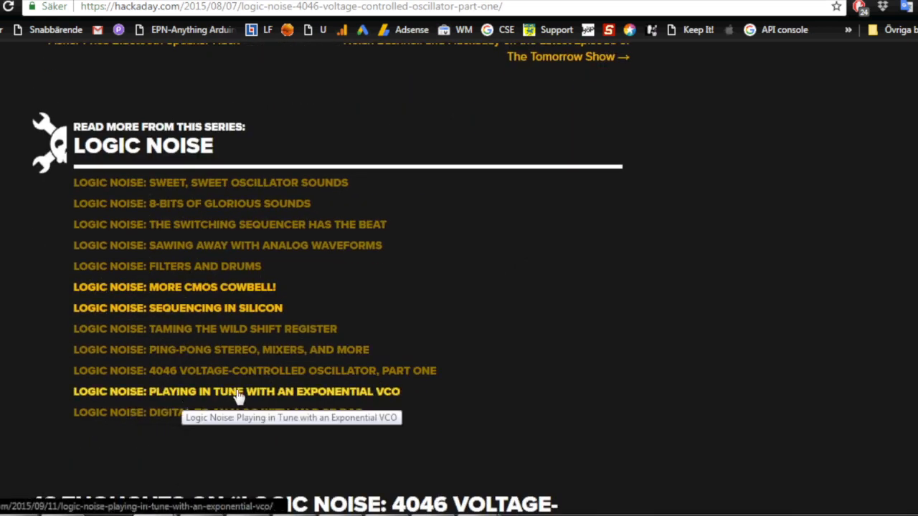
pyautogui.click(237, 391)
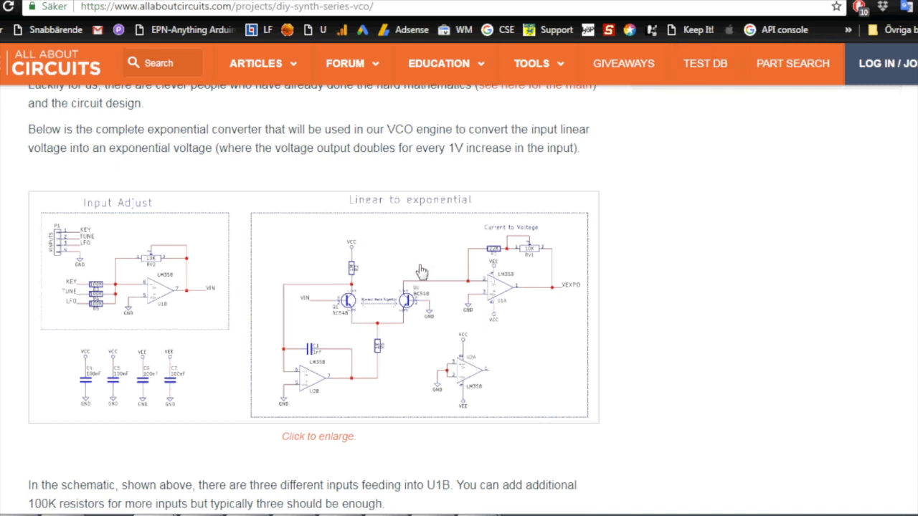
pyautogui.moveTo(471, 411)
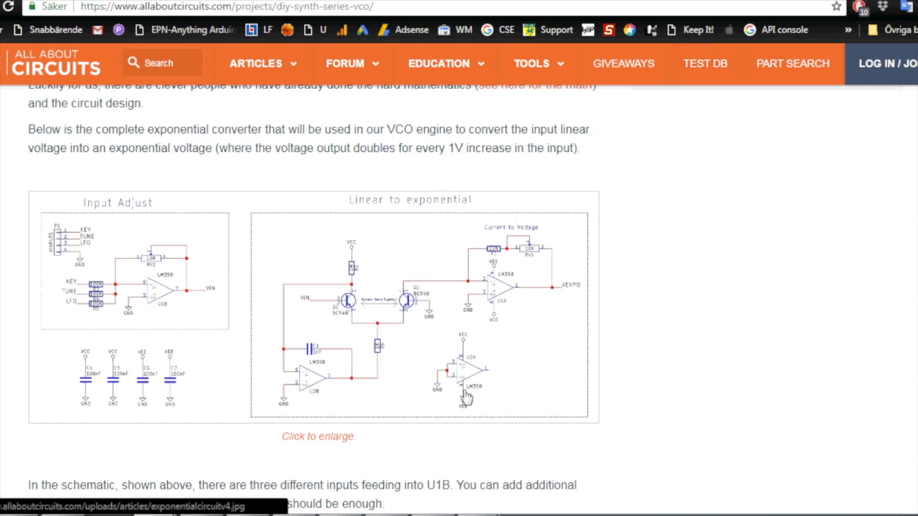
pyautogui.moveTo(473, 226)
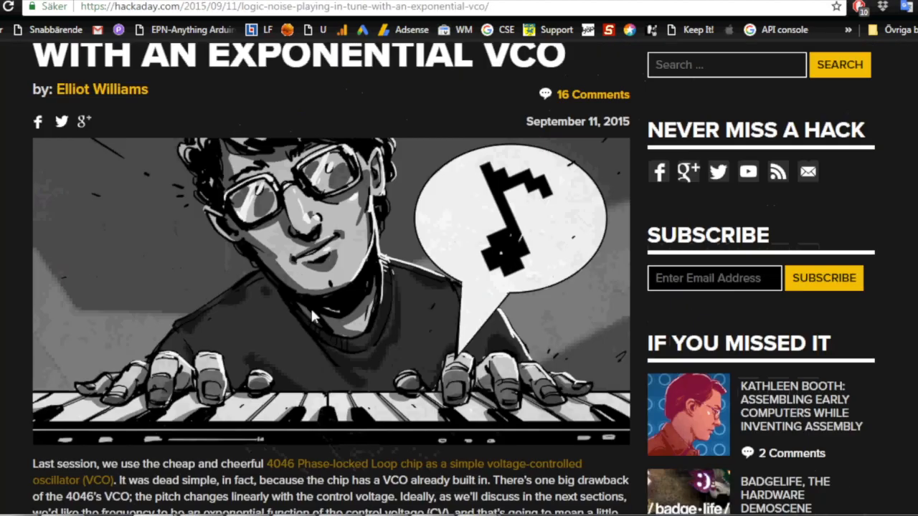
# Step: Scroll past the expo converter and scaling math to the Temperature Dependence two-transistor schematic
pyautogui.scroll(-3)
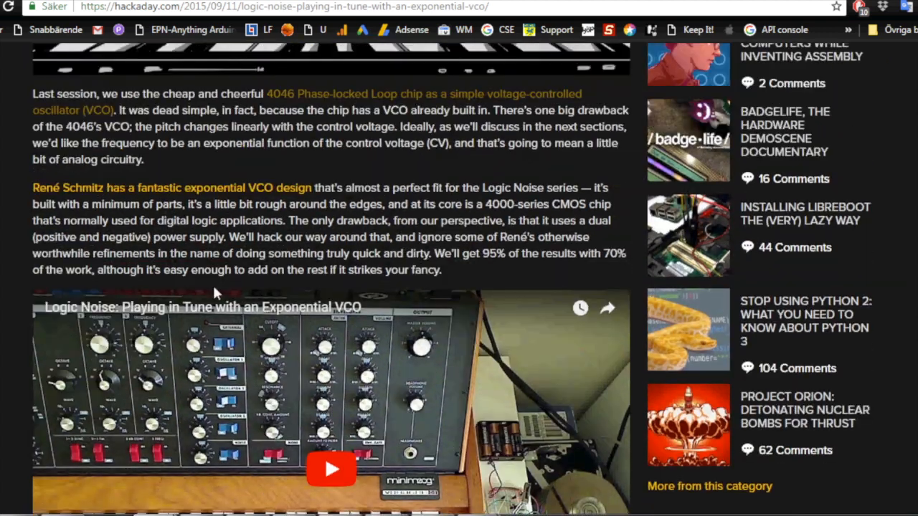
pyautogui.moveTo(29, 201)
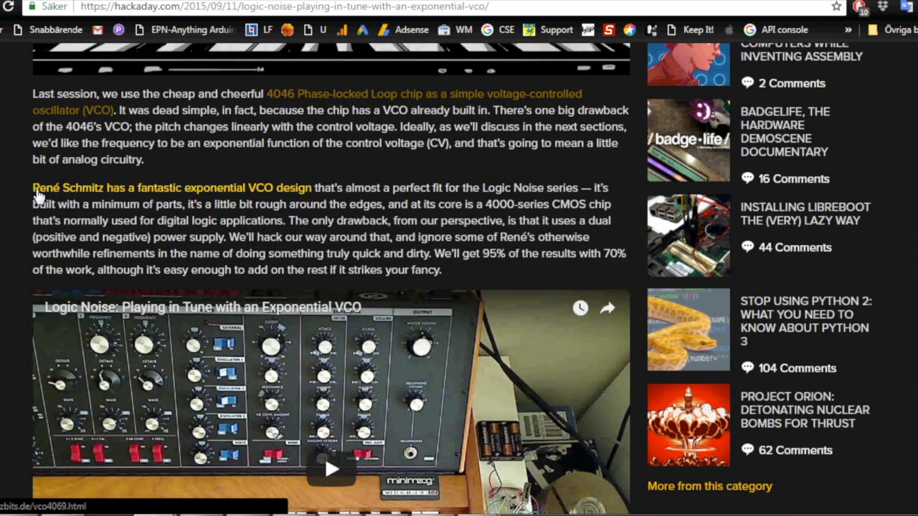
pyautogui.moveTo(141, 207)
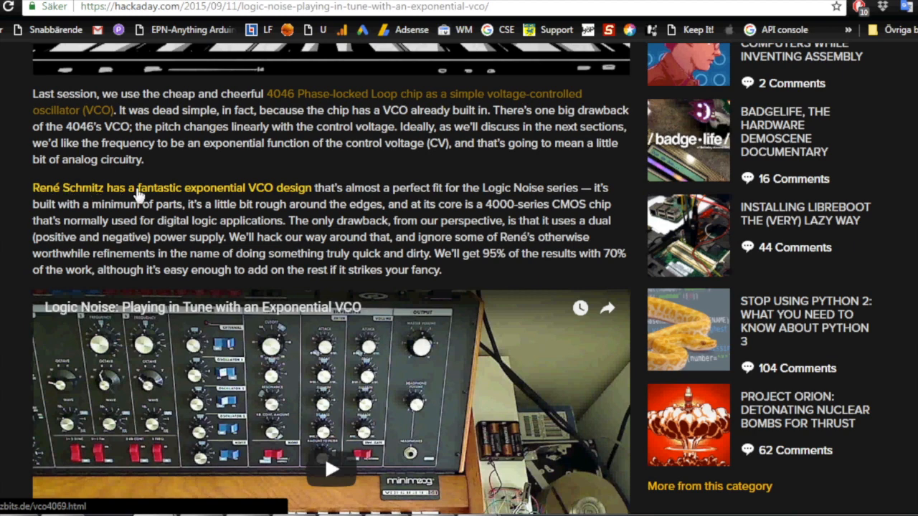
pyautogui.moveTo(272, 192)
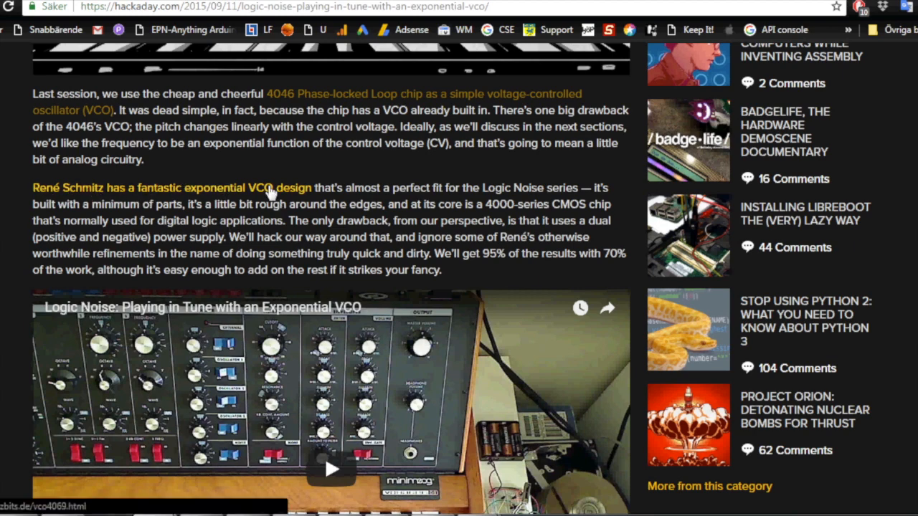
pyautogui.scroll(-3)
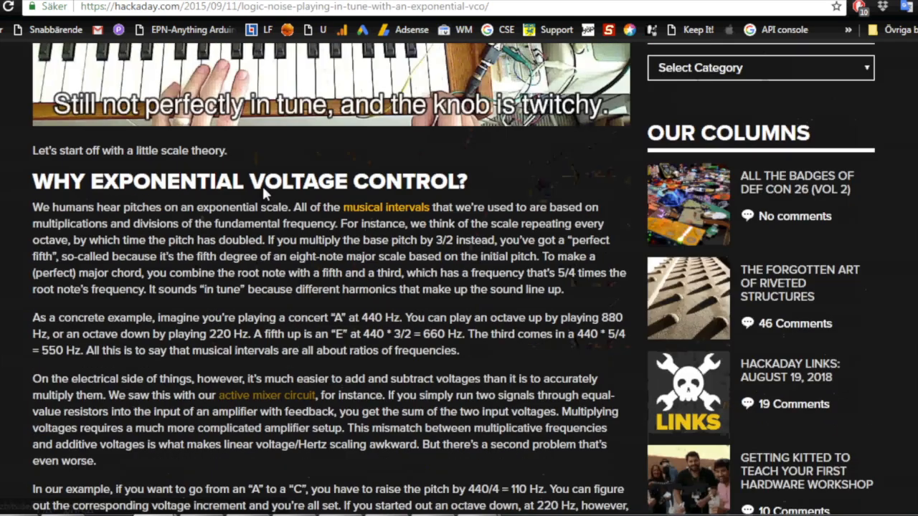
pyautogui.scroll(-3)
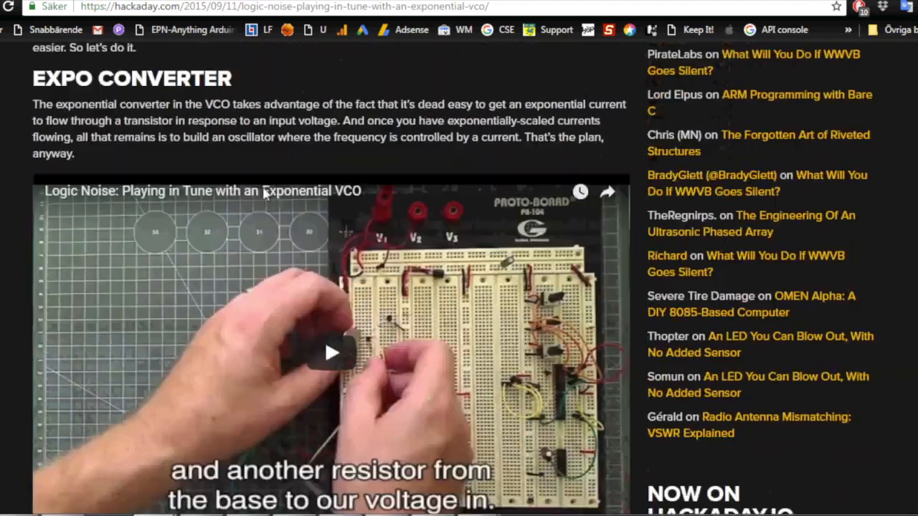
pyautogui.scroll(-3)
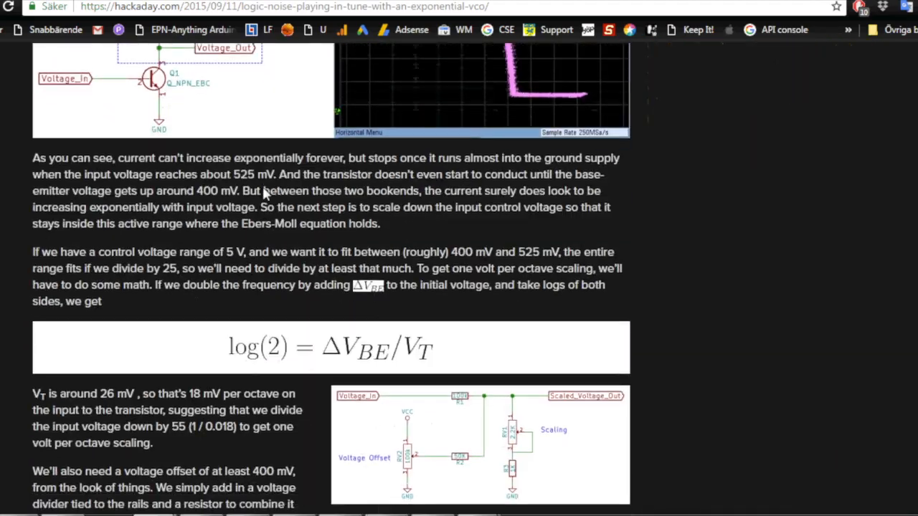
pyautogui.scroll(-3)
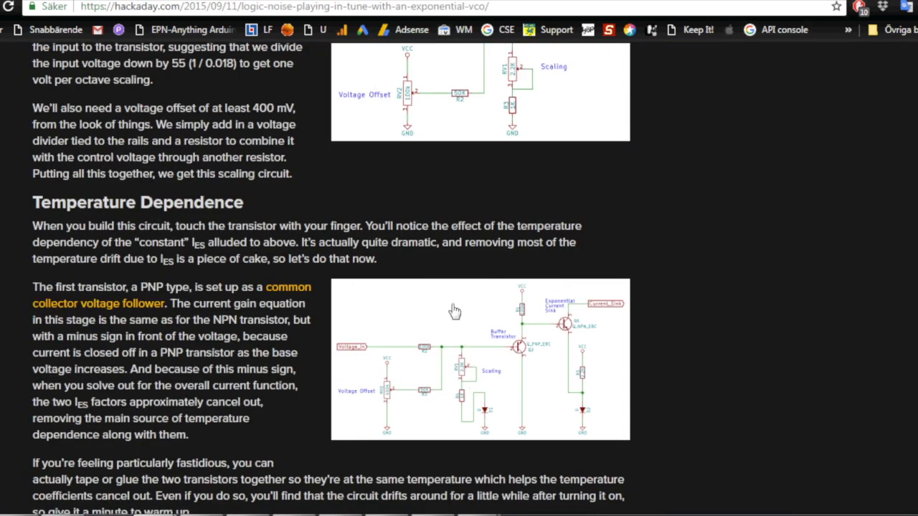
pyautogui.moveTo(502, 391)
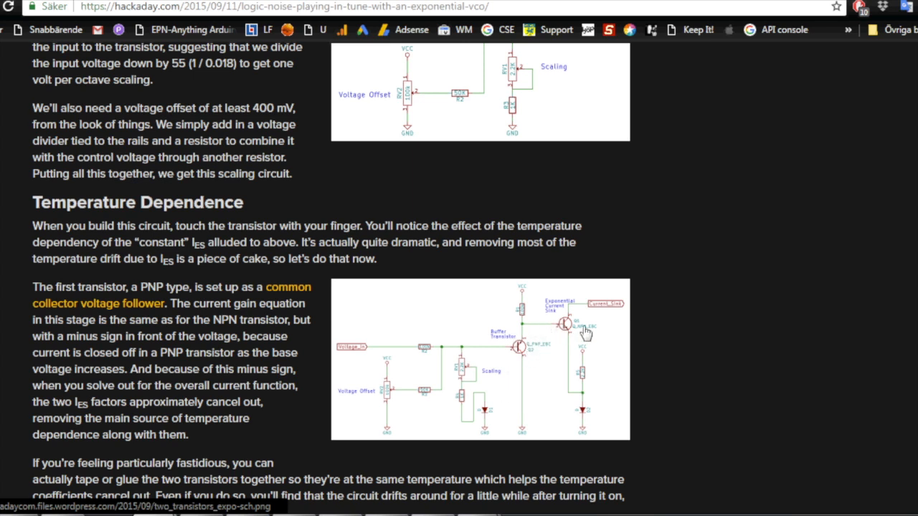
pyautogui.moveTo(376, 404)
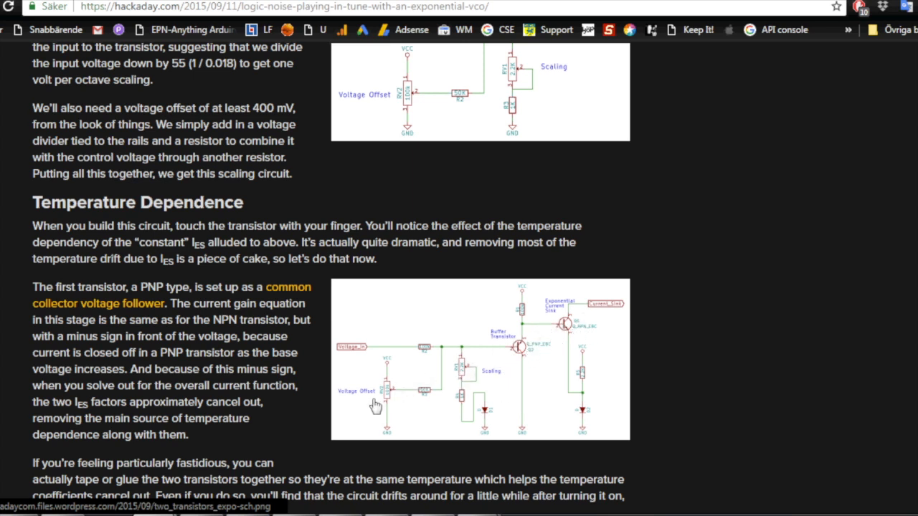
pyautogui.moveTo(427, 333)
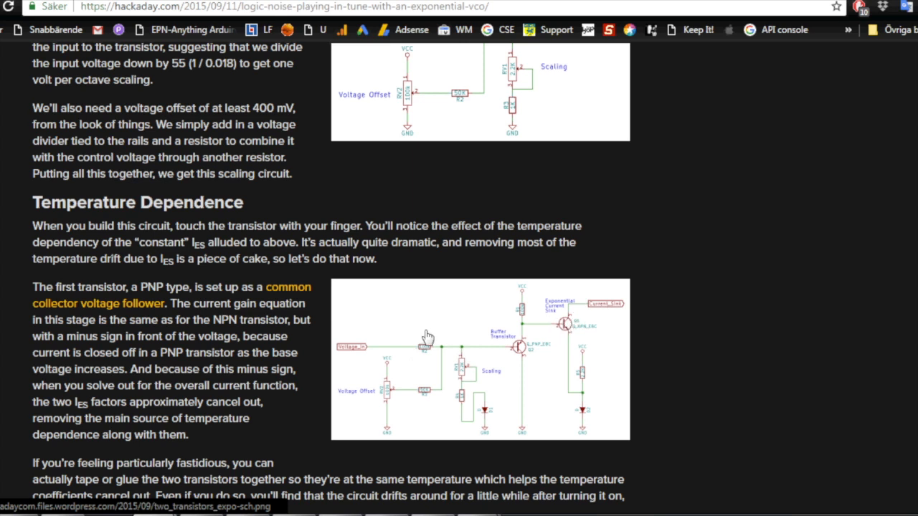
pyautogui.scroll(-3)
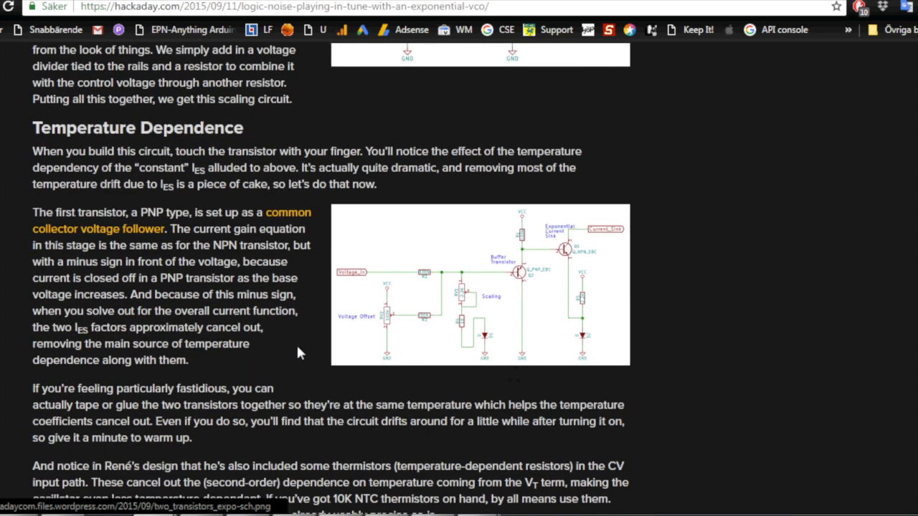
pyautogui.moveTo(424, 271)
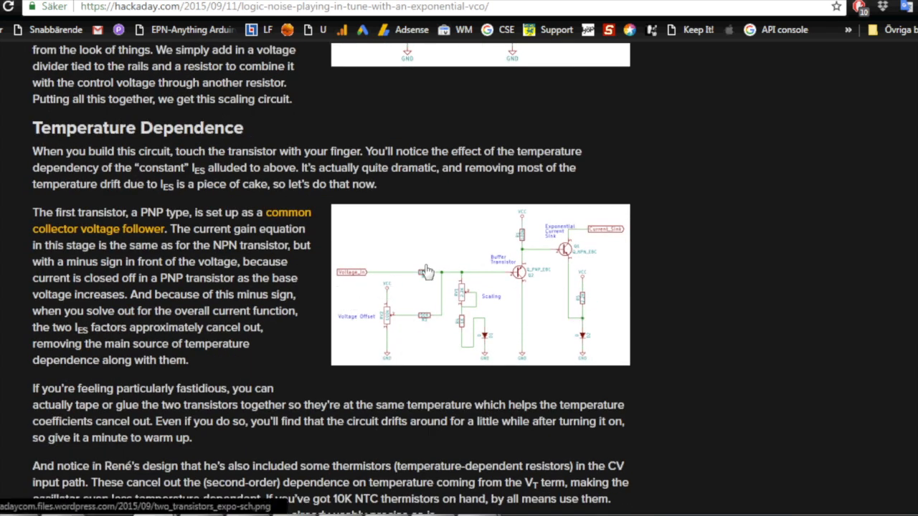
pyautogui.moveTo(496, 278)
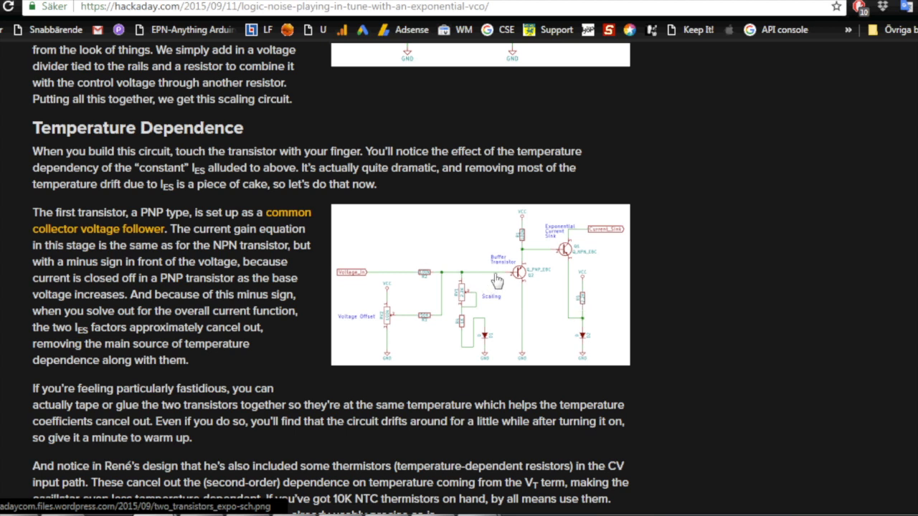
pyautogui.moveTo(441, 283)
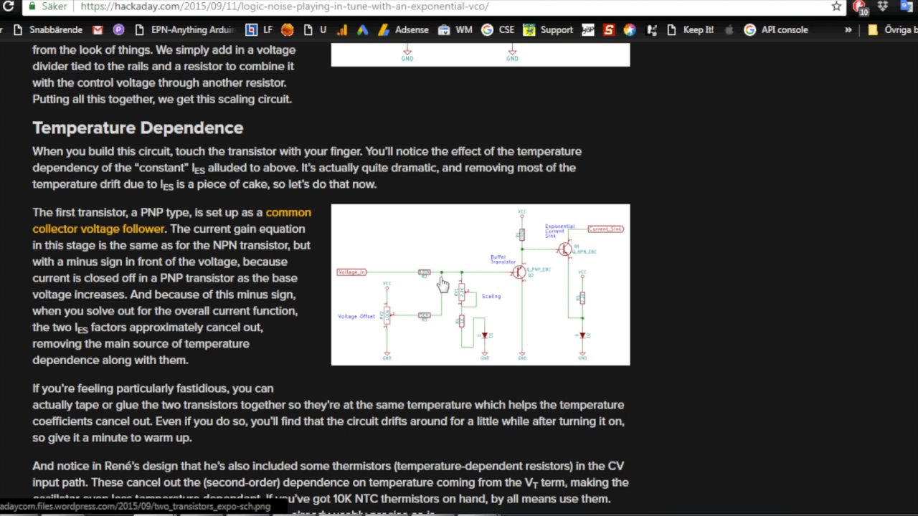
pyautogui.moveTo(495, 336)
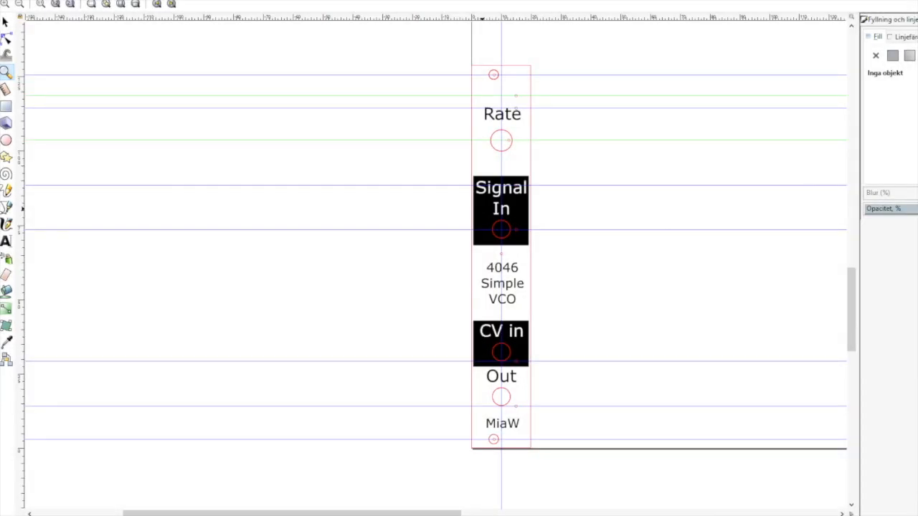
pyautogui.moveTo(433, 178)
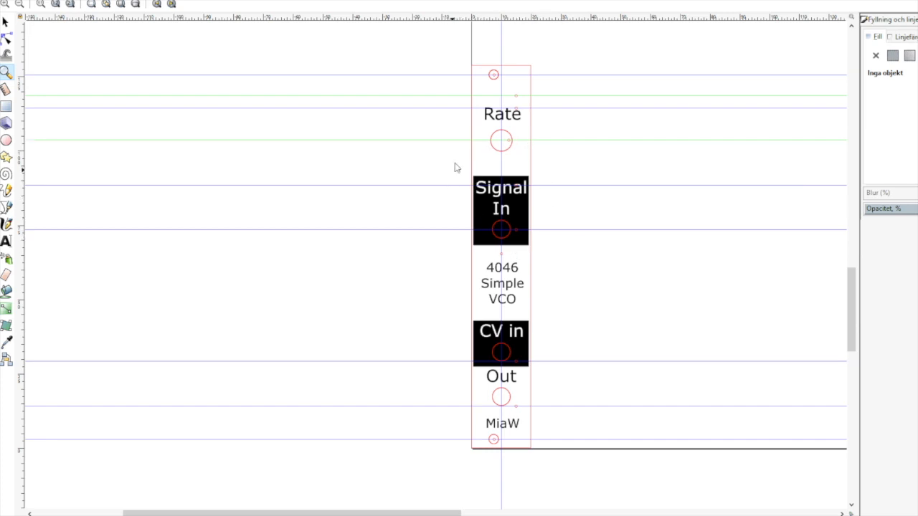
pyautogui.moveTo(505, 195)
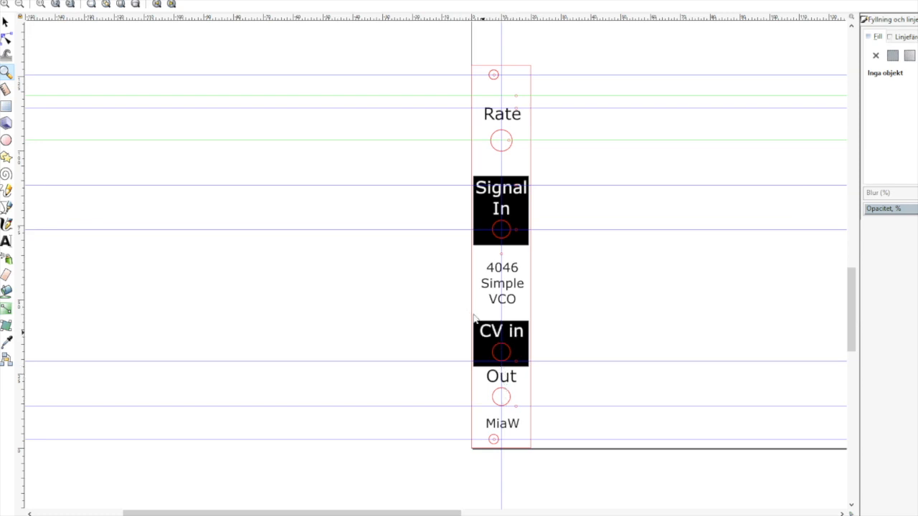
pyautogui.moveTo(487, 146)
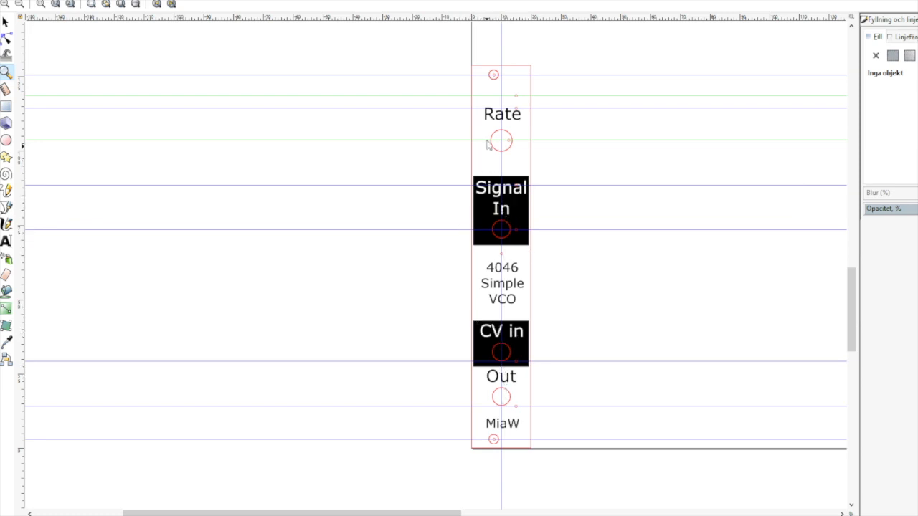
pyautogui.moveTo(516, 156)
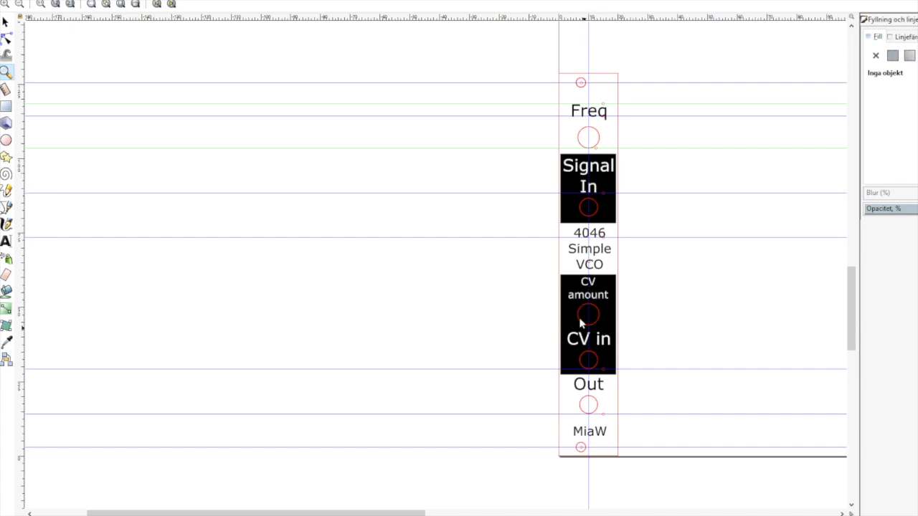
pyautogui.moveTo(585, 407)
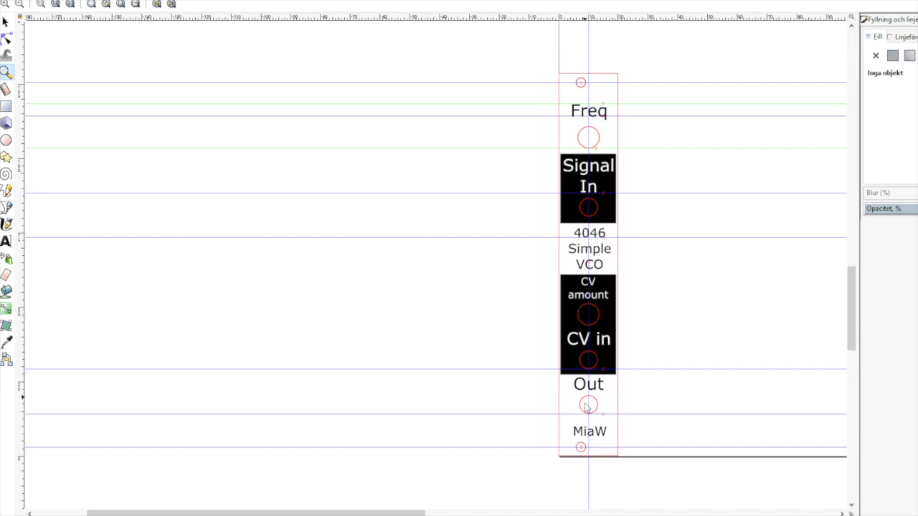
pyautogui.moveTo(599, 361)
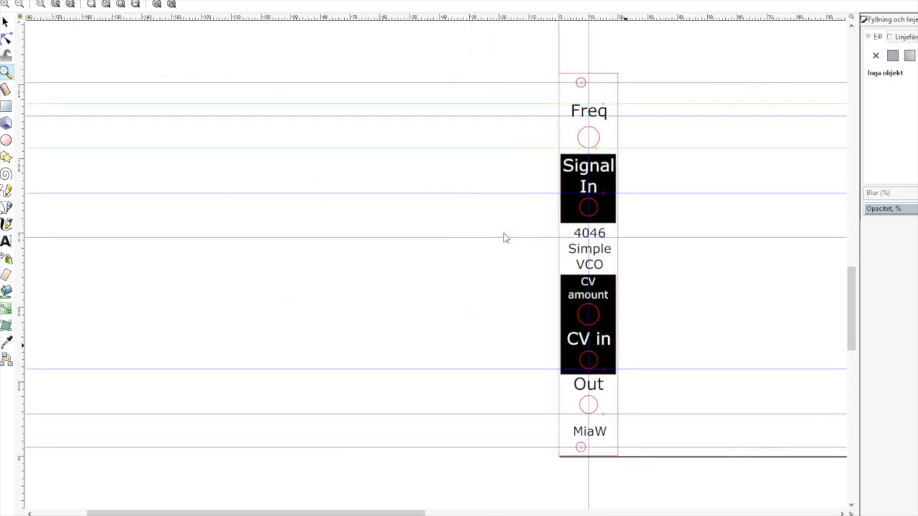
pyautogui.moveTo(577, 327)
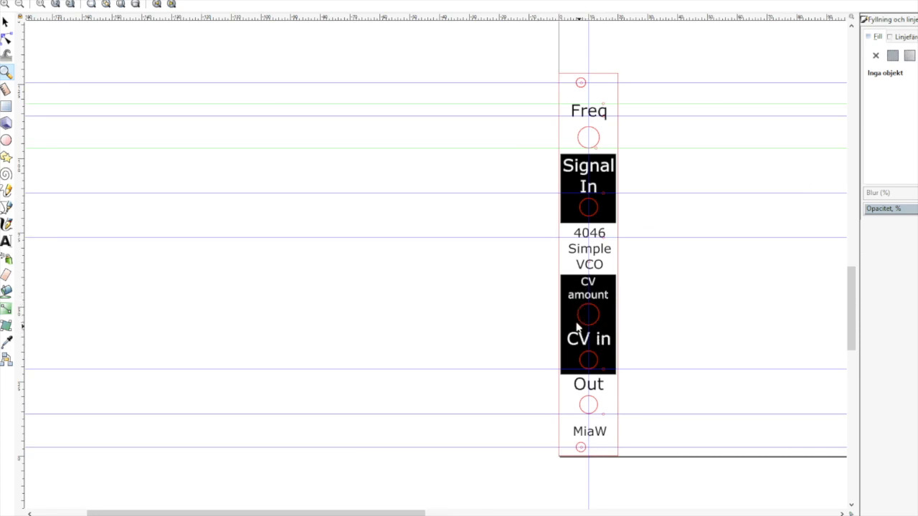
pyautogui.moveTo(591, 304)
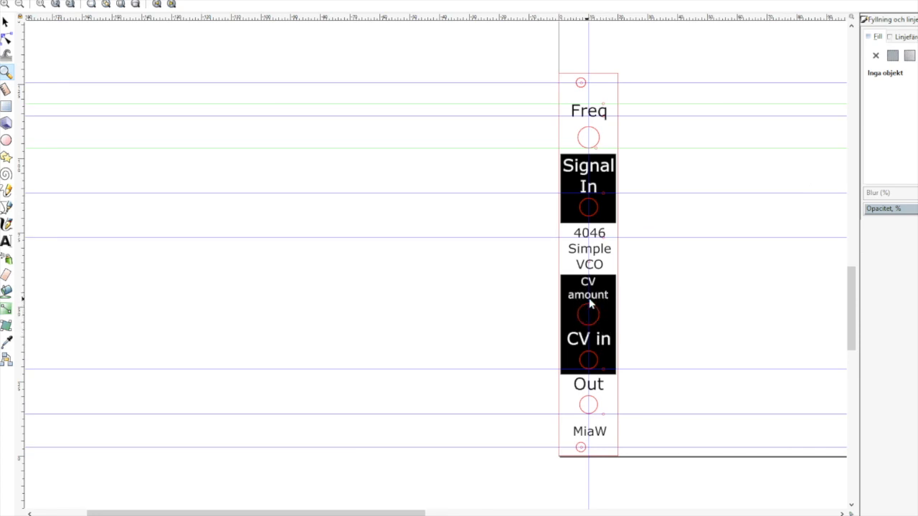
pyautogui.moveTo(615, 290)
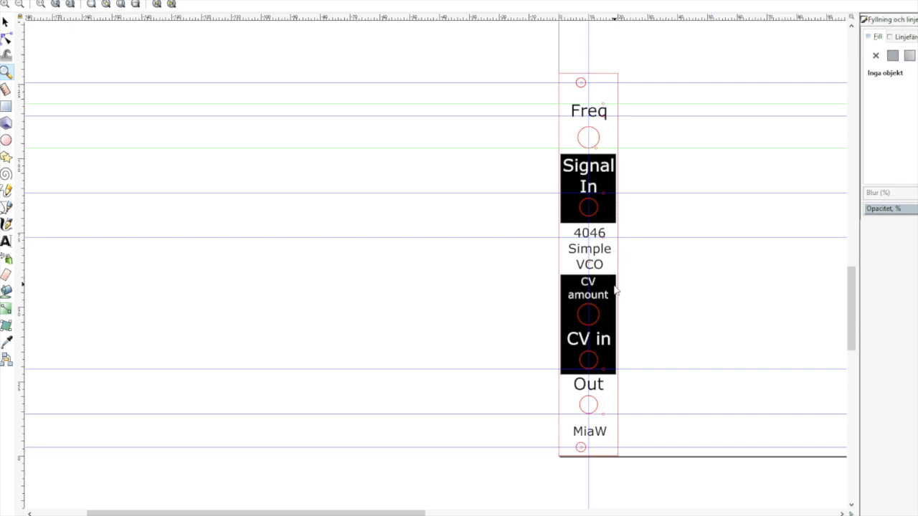
pyautogui.moveTo(579, 304)
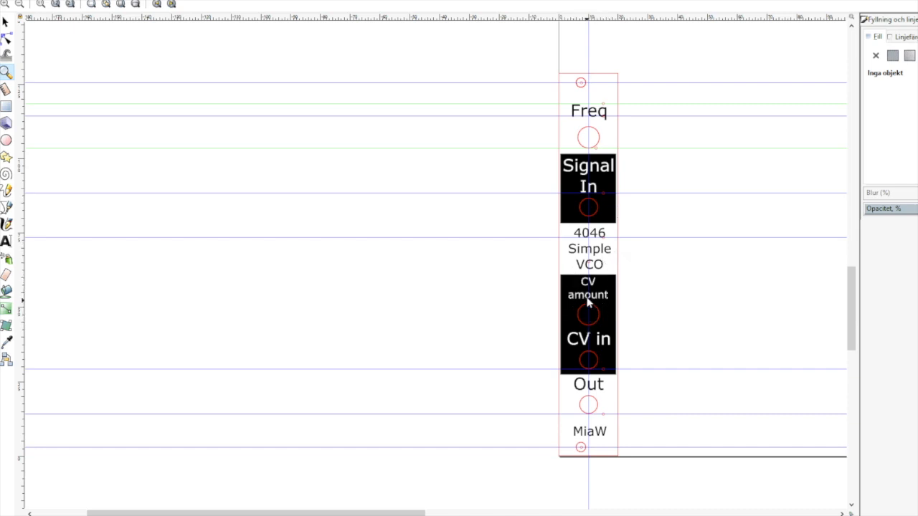